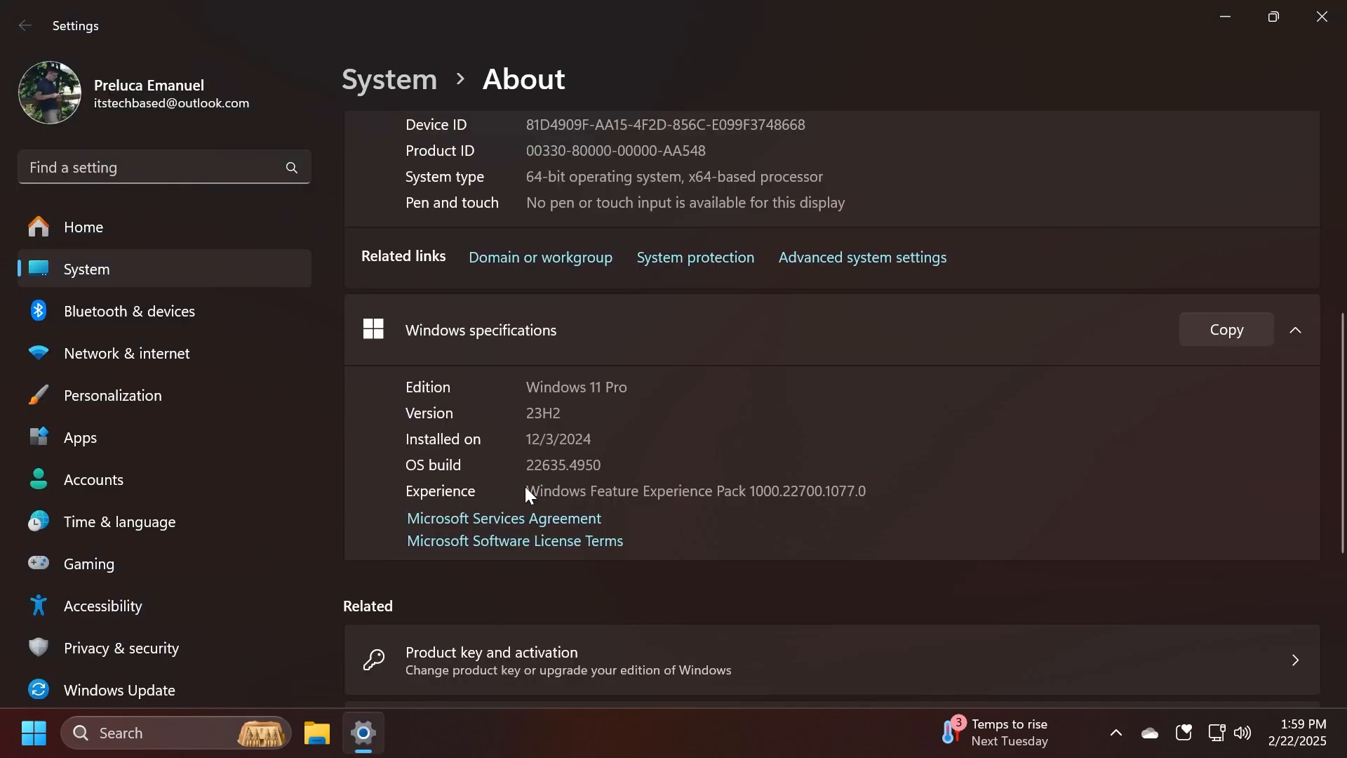
{"action": "mouse_move", "coordinate": [568, 484]}
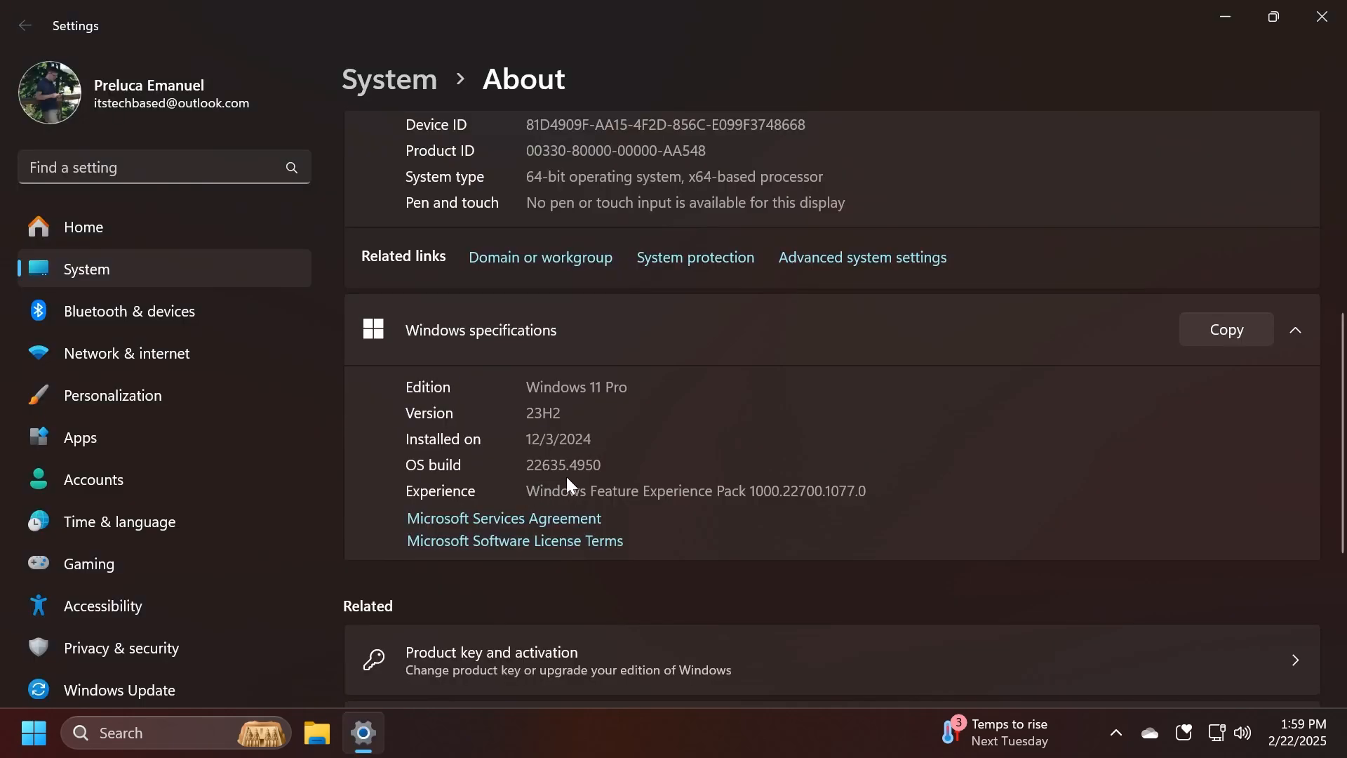
Close Settings and bring up File Explorer on the Downloads folder of wallpaper images
{"action": "scroll", "scroll_direction": "up", "scroll_amount": 3}
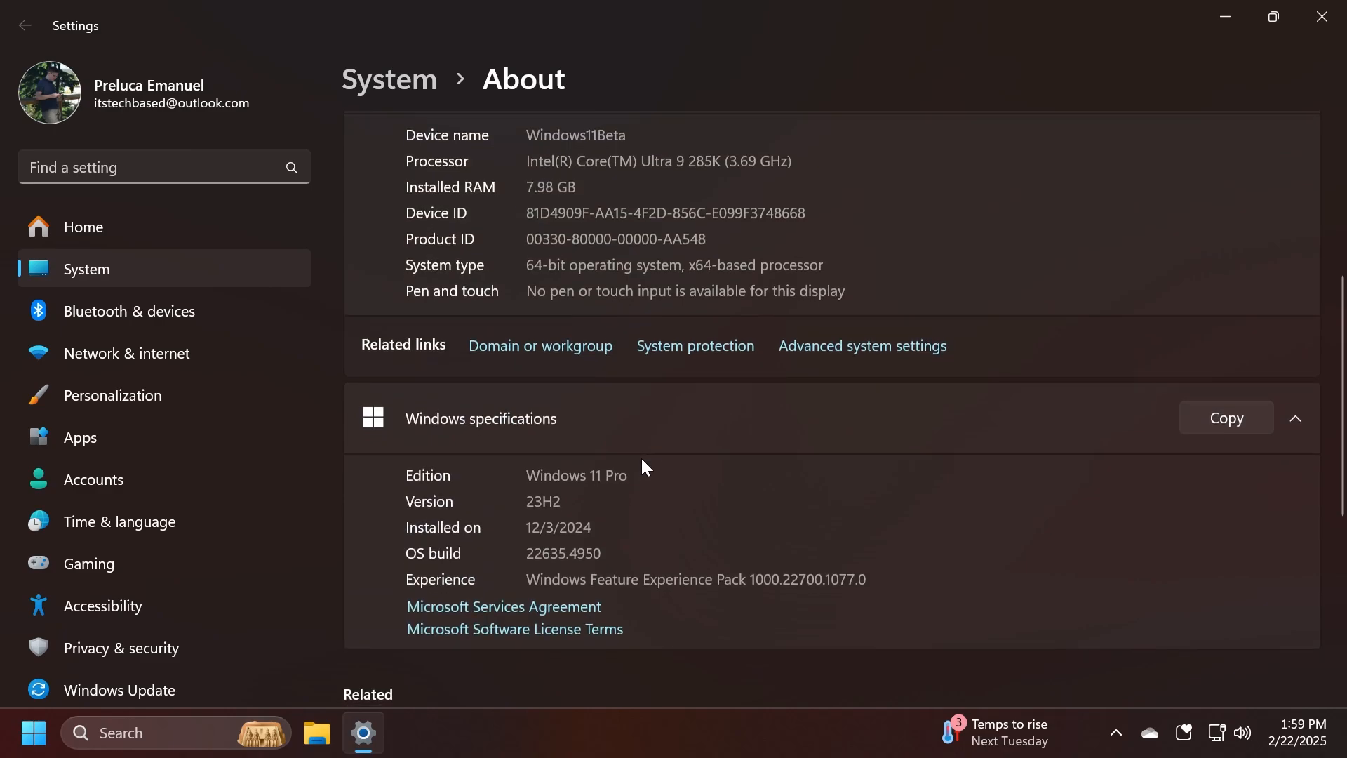
{"action": "mouse_move", "coordinate": [848, 365]}
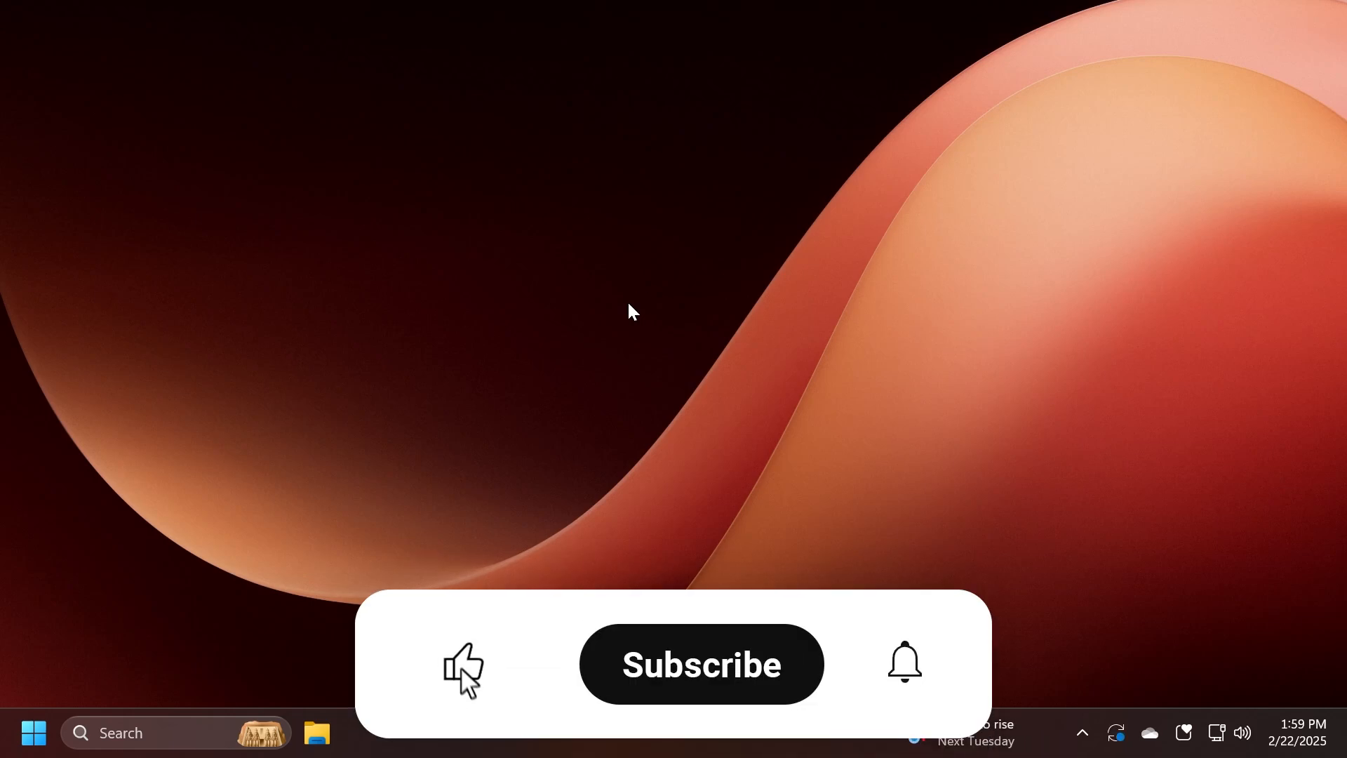
{"action": "left_click", "coordinate": [463, 665]}
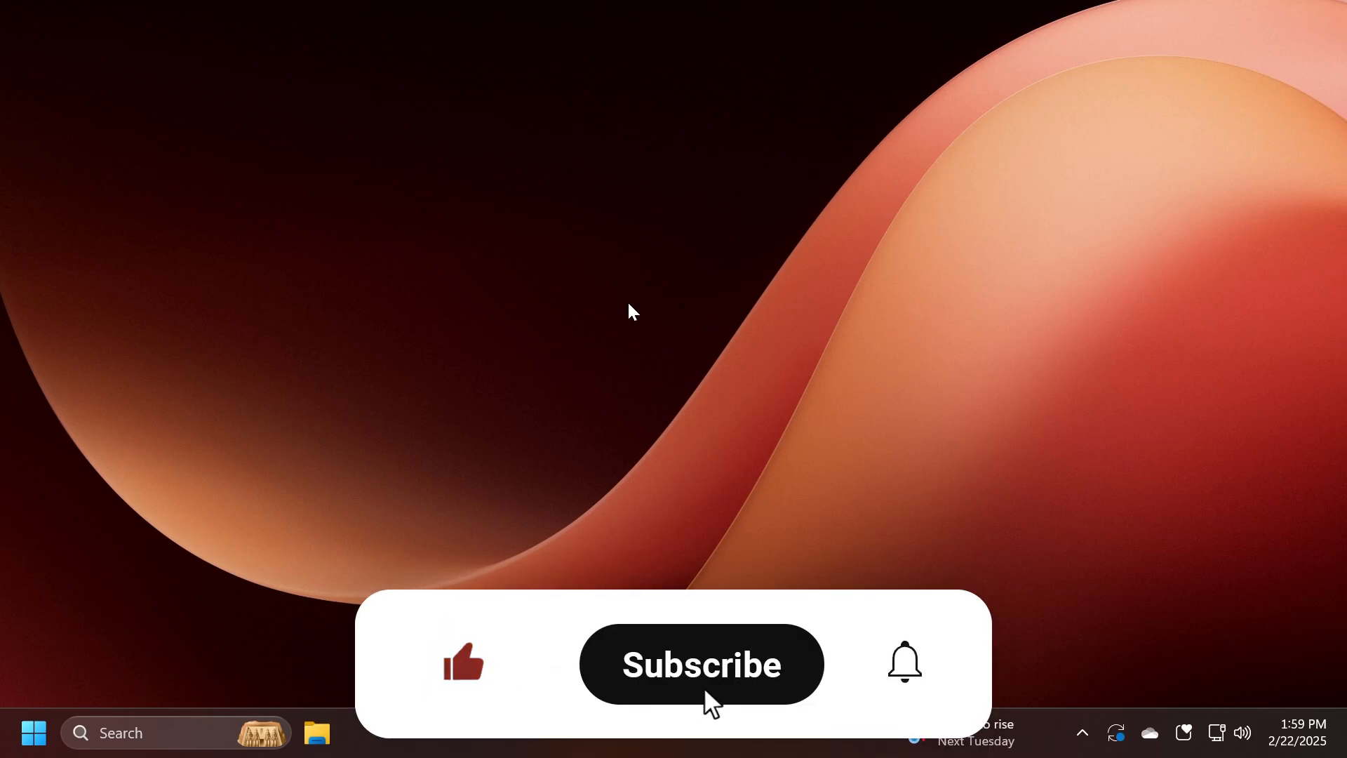
{"action": "left_click", "coordinate": [700, 664]}
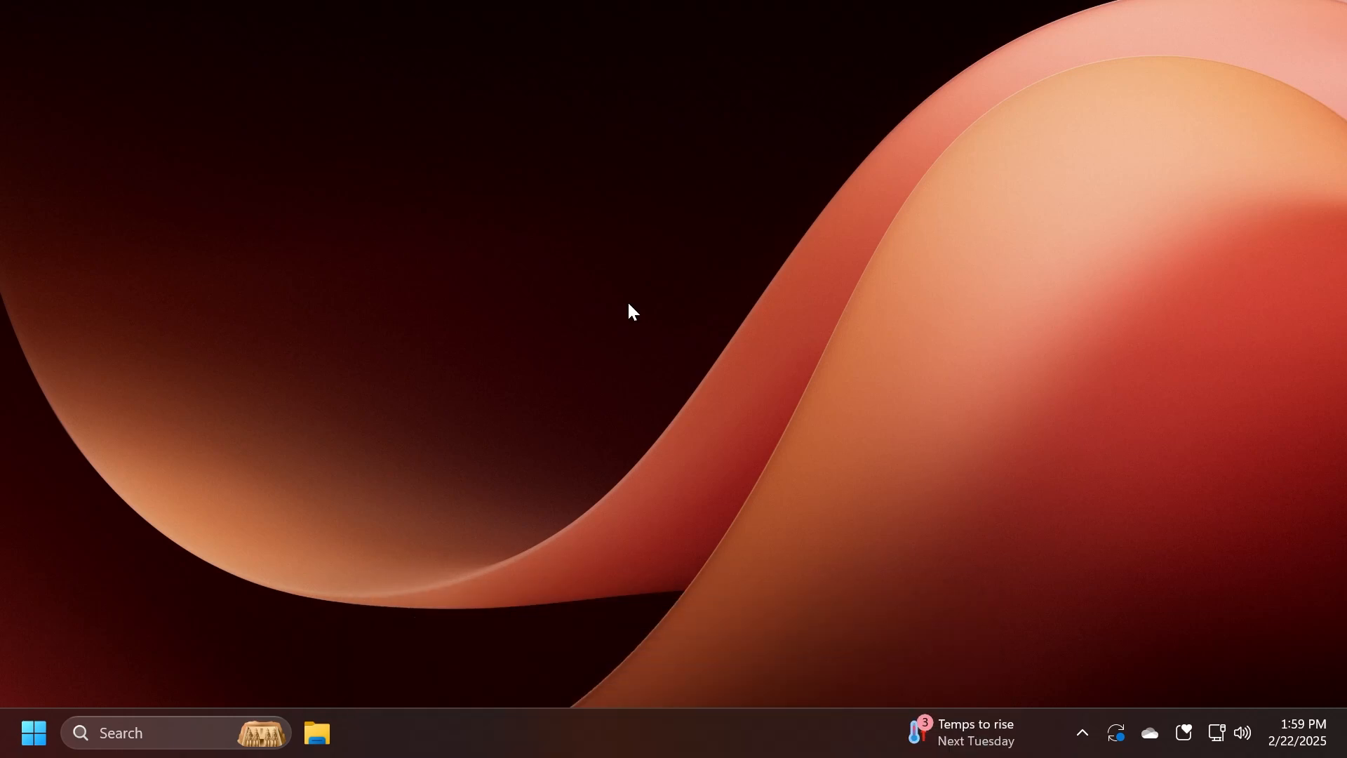
{"action": "left_click", "coordinate": [318, 732]}
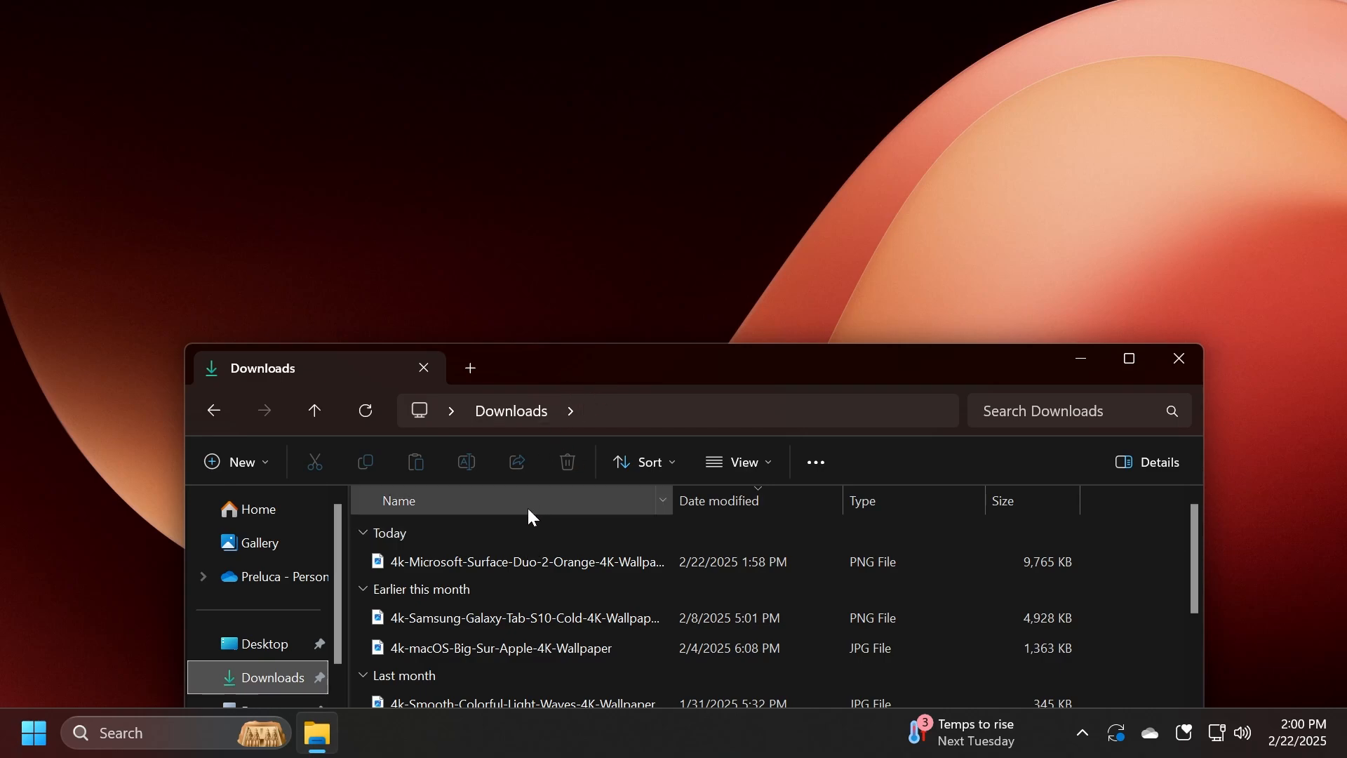
Drag the orange Surface Duo wallpaper to the share tray and drop it on More for full Share options
{"action": "left_click", "coordinate": [523, 561]}
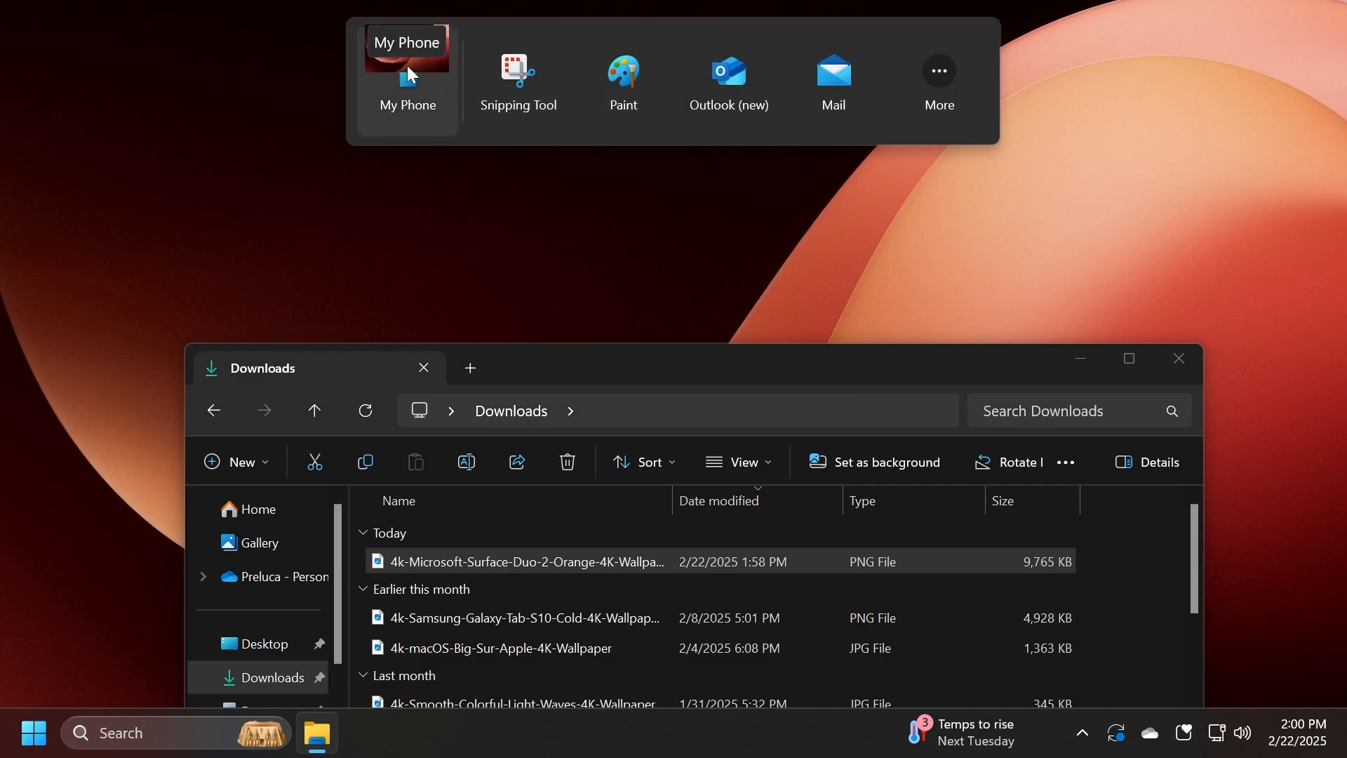
{"action": "mouse_move", "coordinate": [518, 72]}
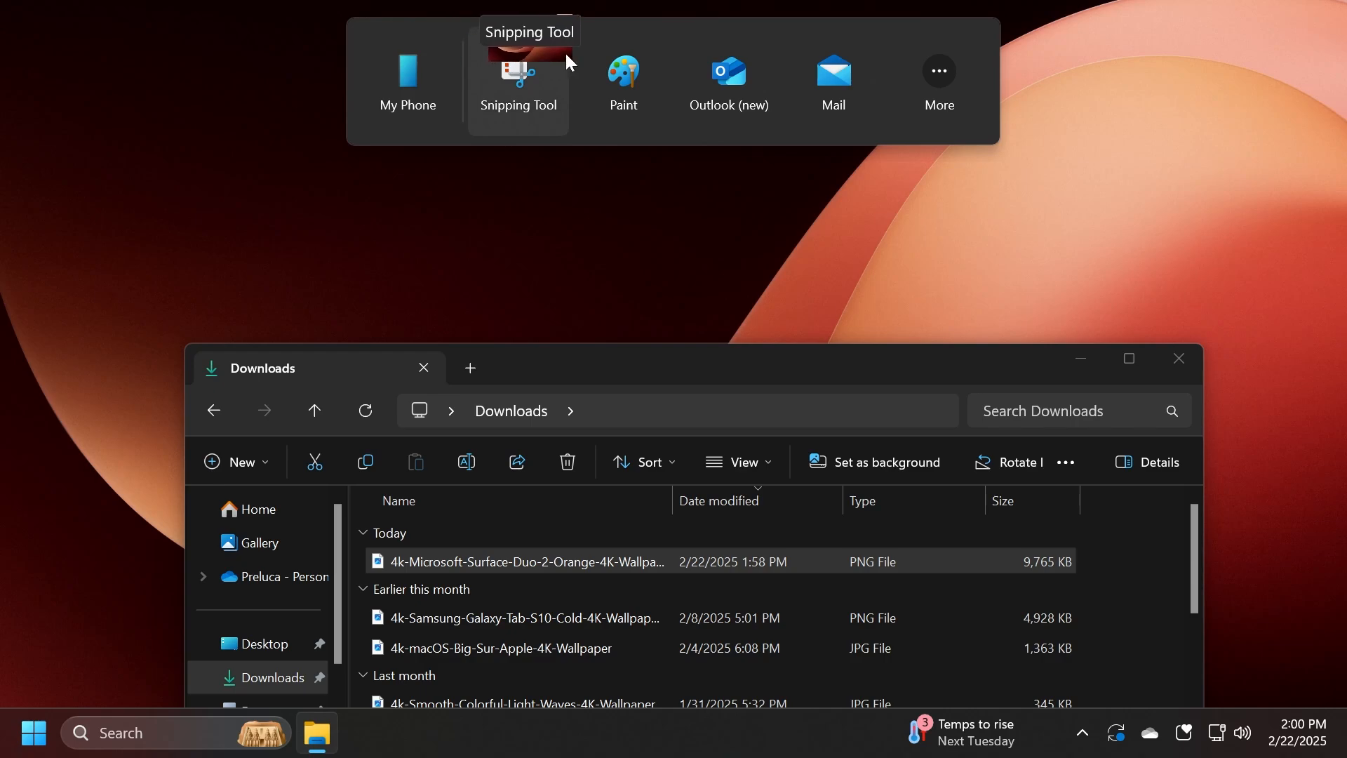
{"action": "mouse_move", "coordinate": [832, 81]}
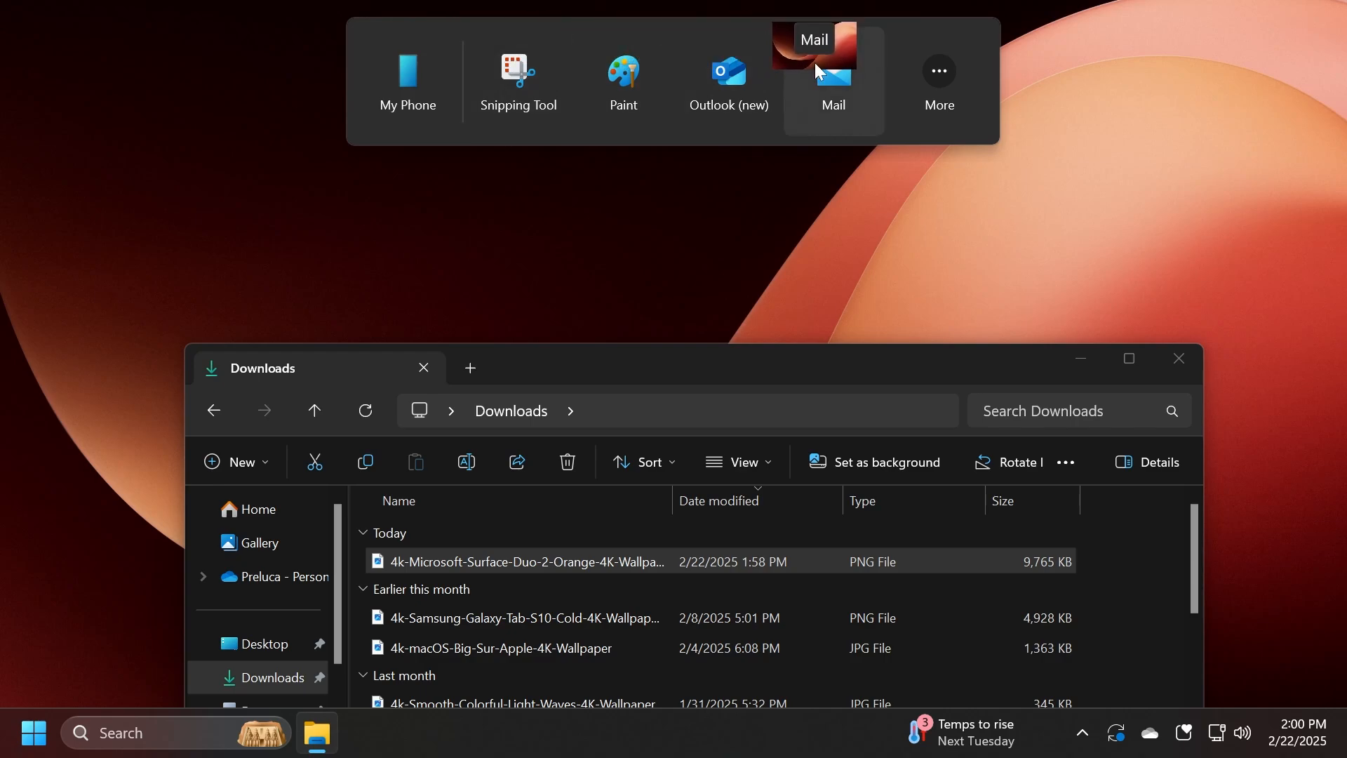
{"action": "mouse_move", "coordinate": [939, 77]}
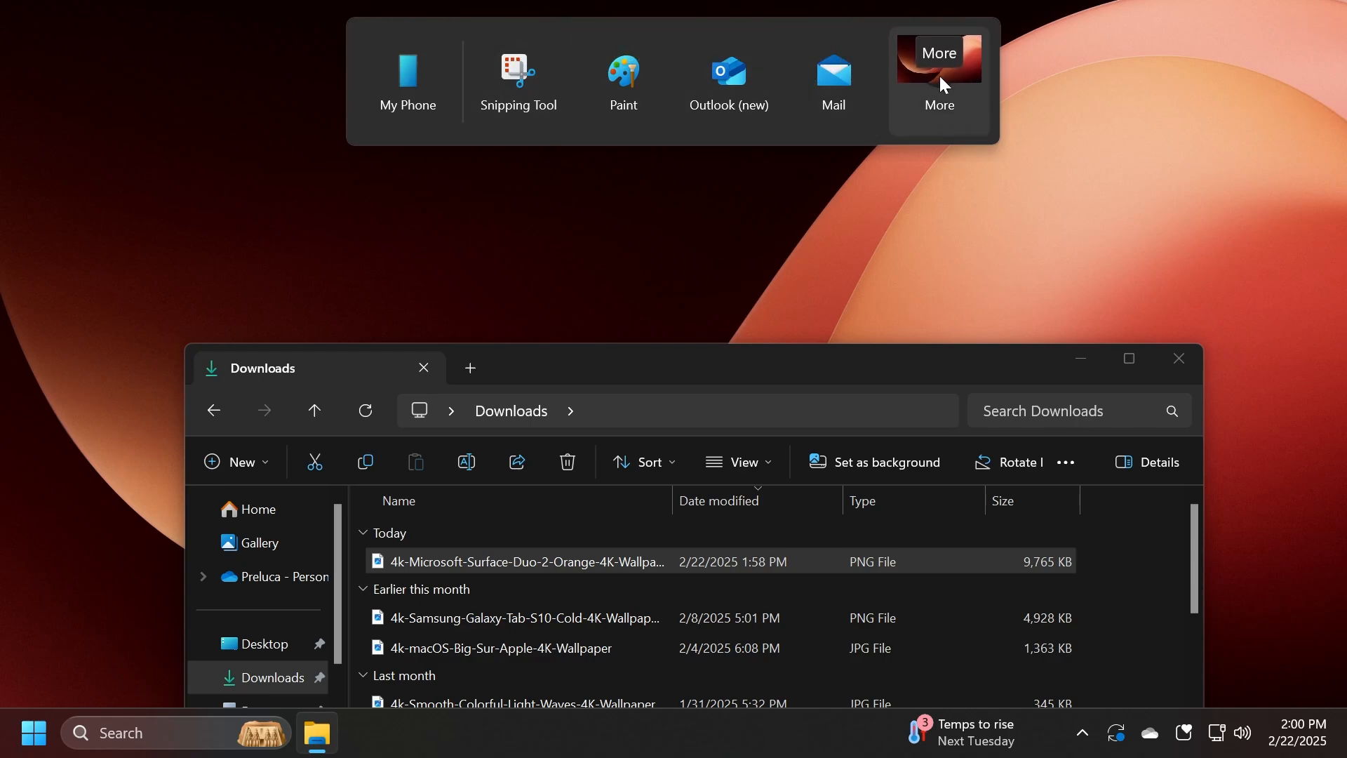
{"action": "left_click", "coordinate": [516, 461]}
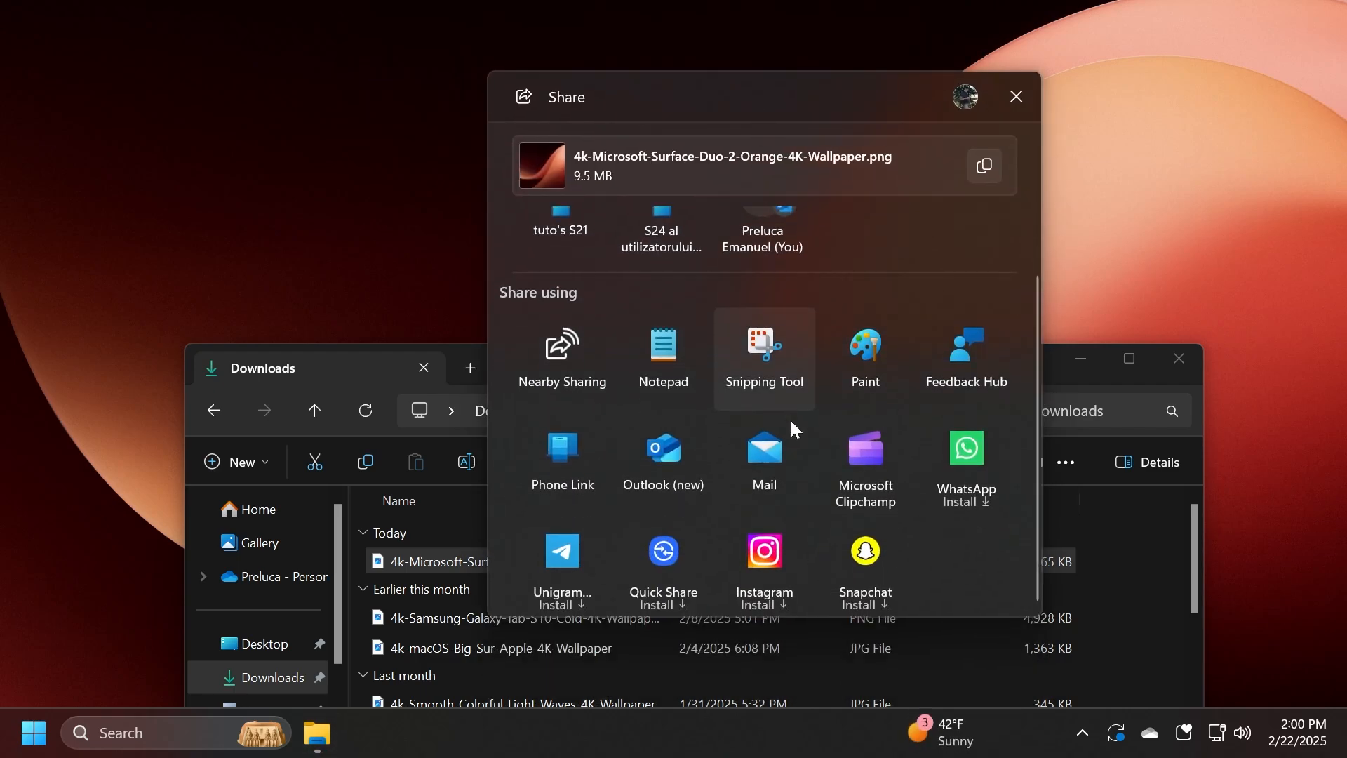
{"action": "mouse_move", "coordinate": [952, 564]}
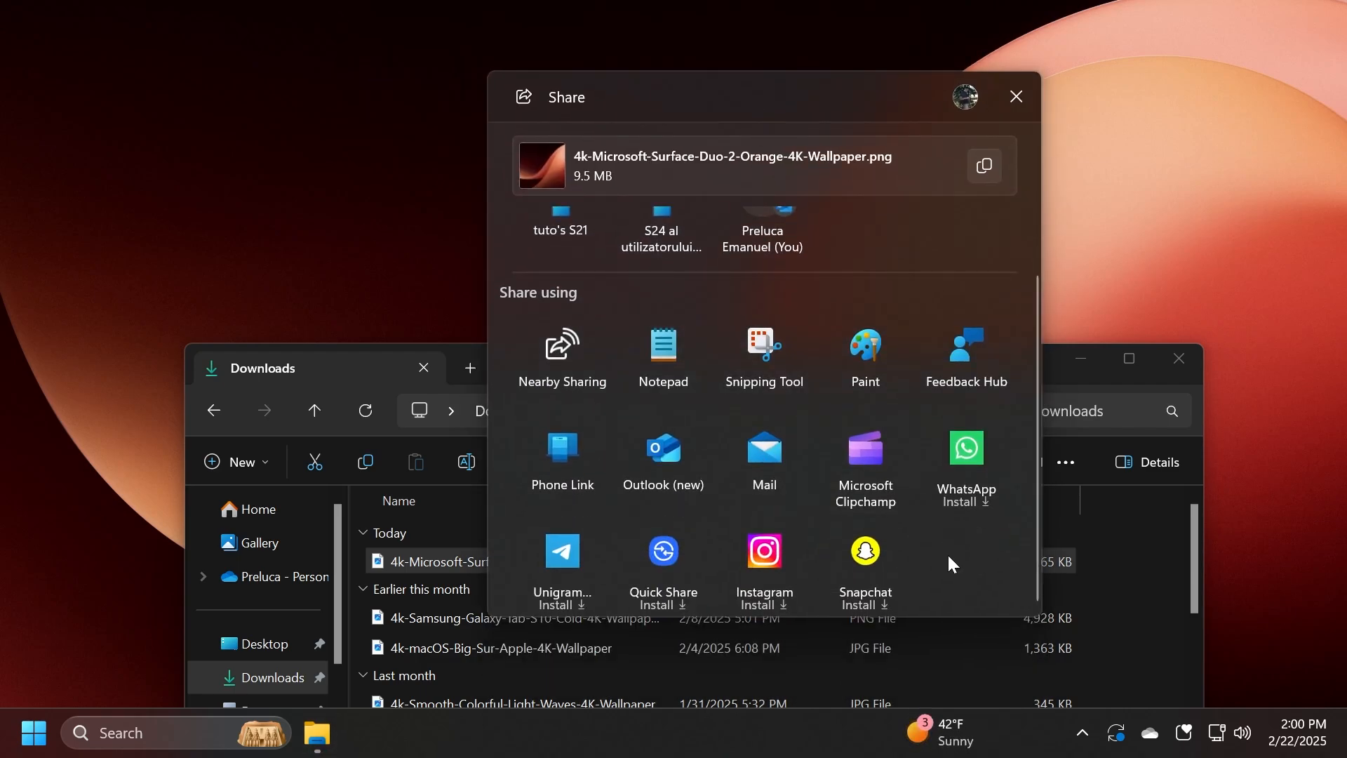
{"action": "mouse_move", "coordinate": [668, 308]}
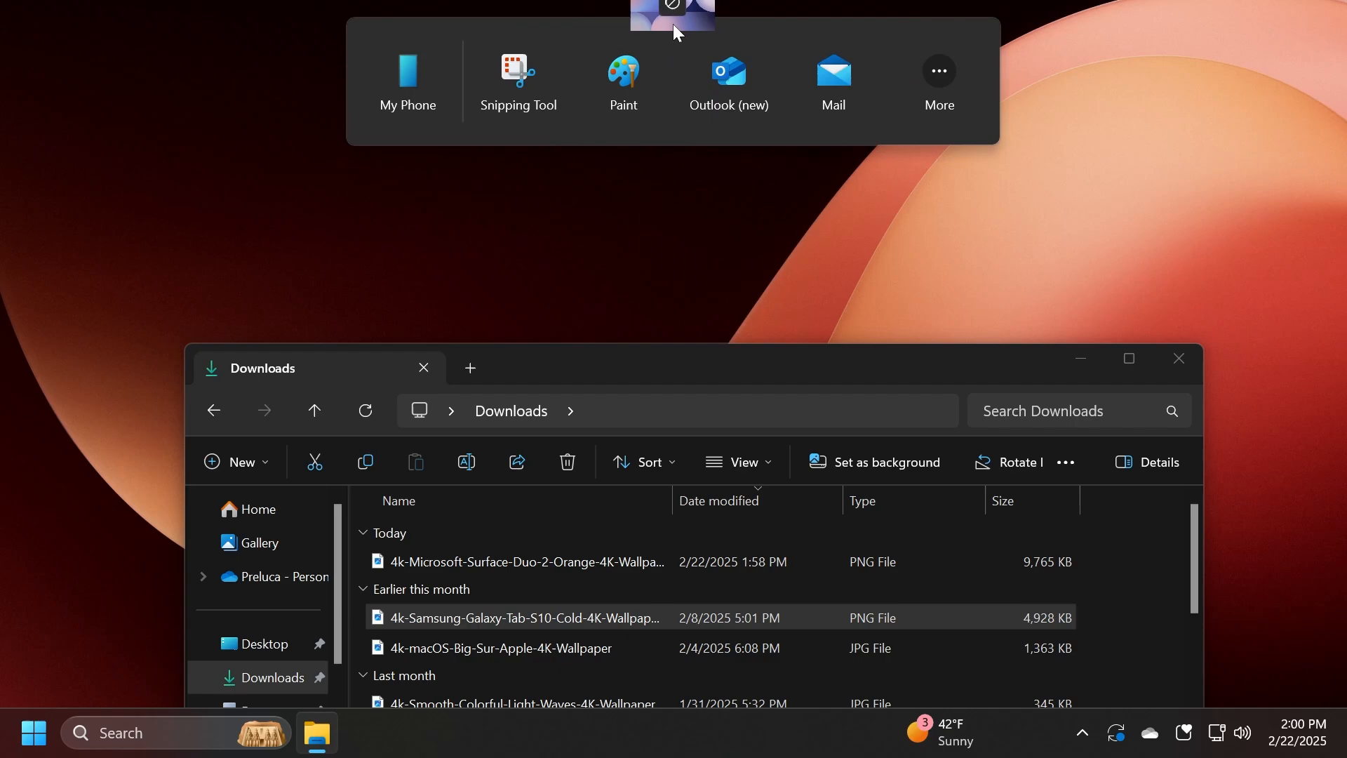
{"action": "mouse_move", "coordinate": [623, 82]}
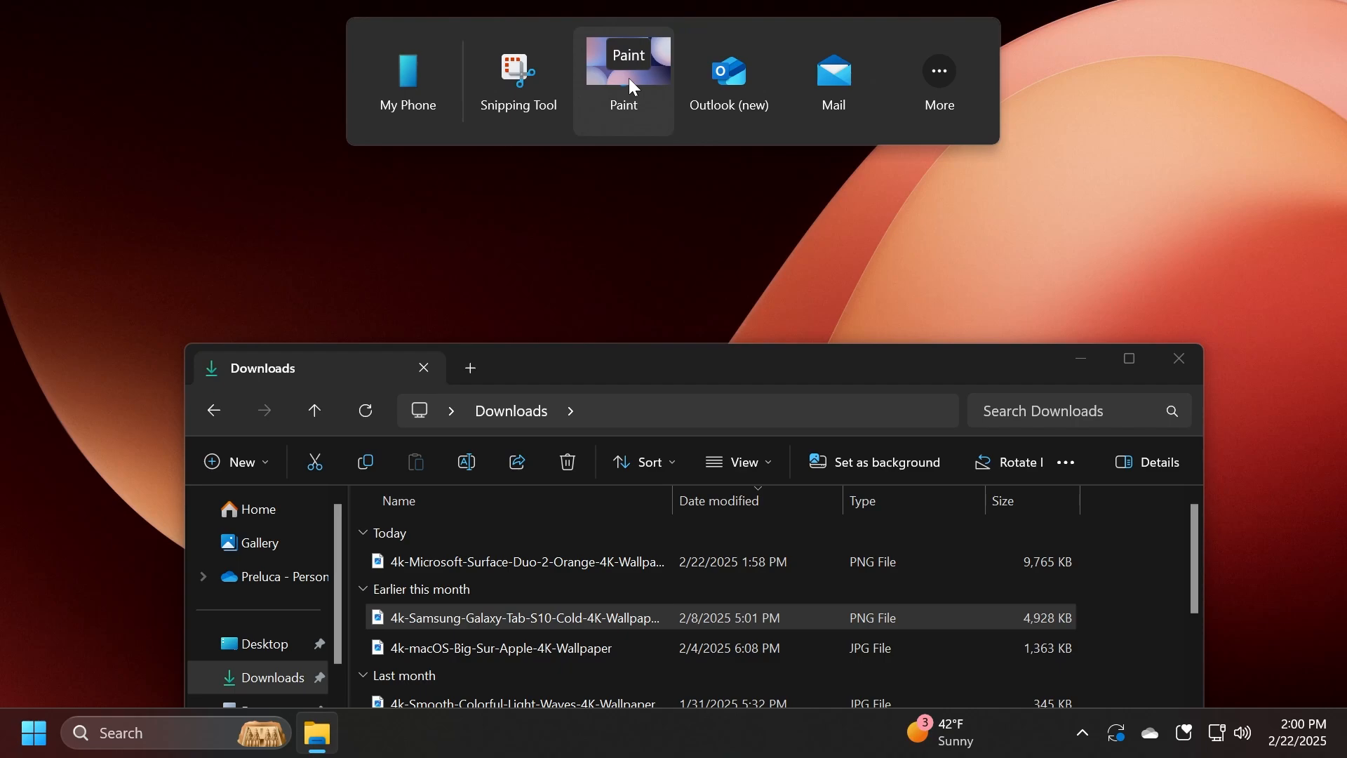
Drop the Samsung wallpaper on Paint in the share tray, then close Paint and bring up Start
{"action": "left_click", "coordinate": [623, 80]}
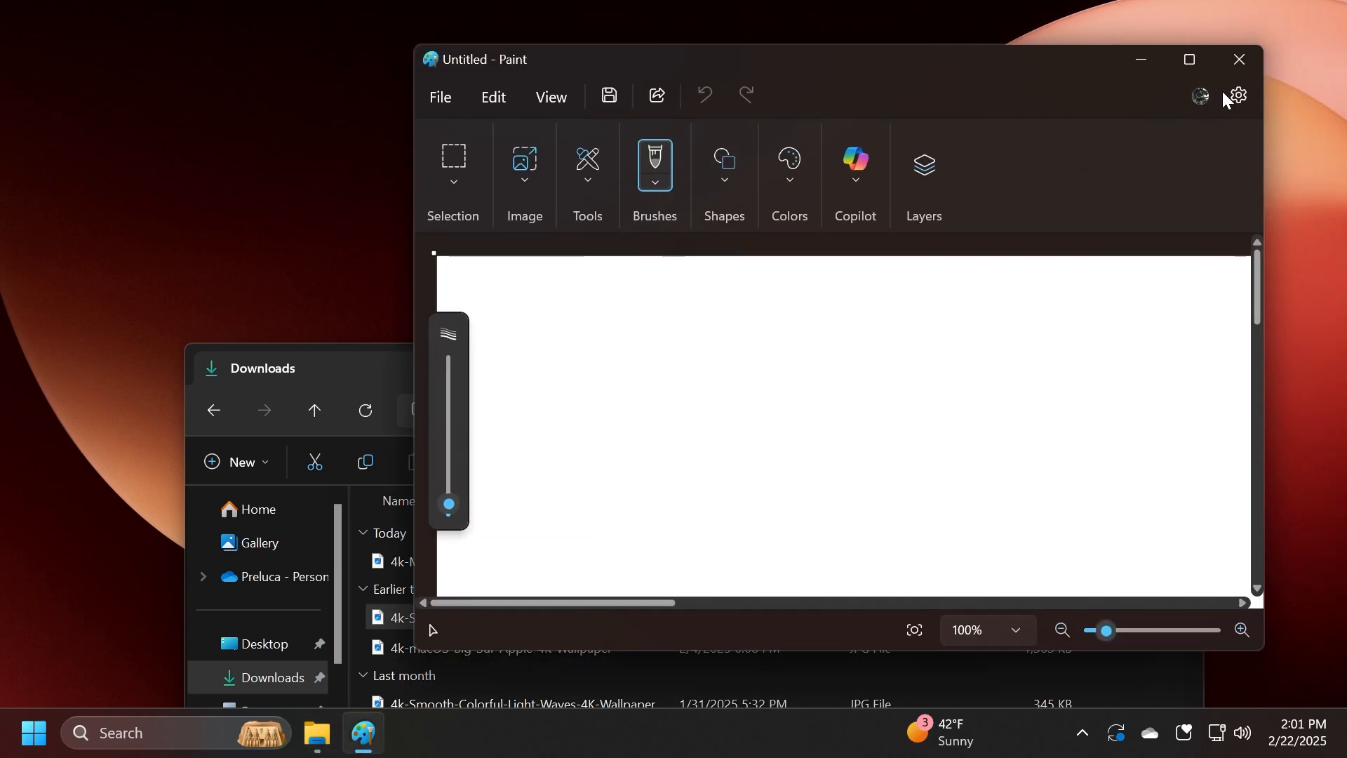
{"action": "left_click", "coordinate": [33, 733]}
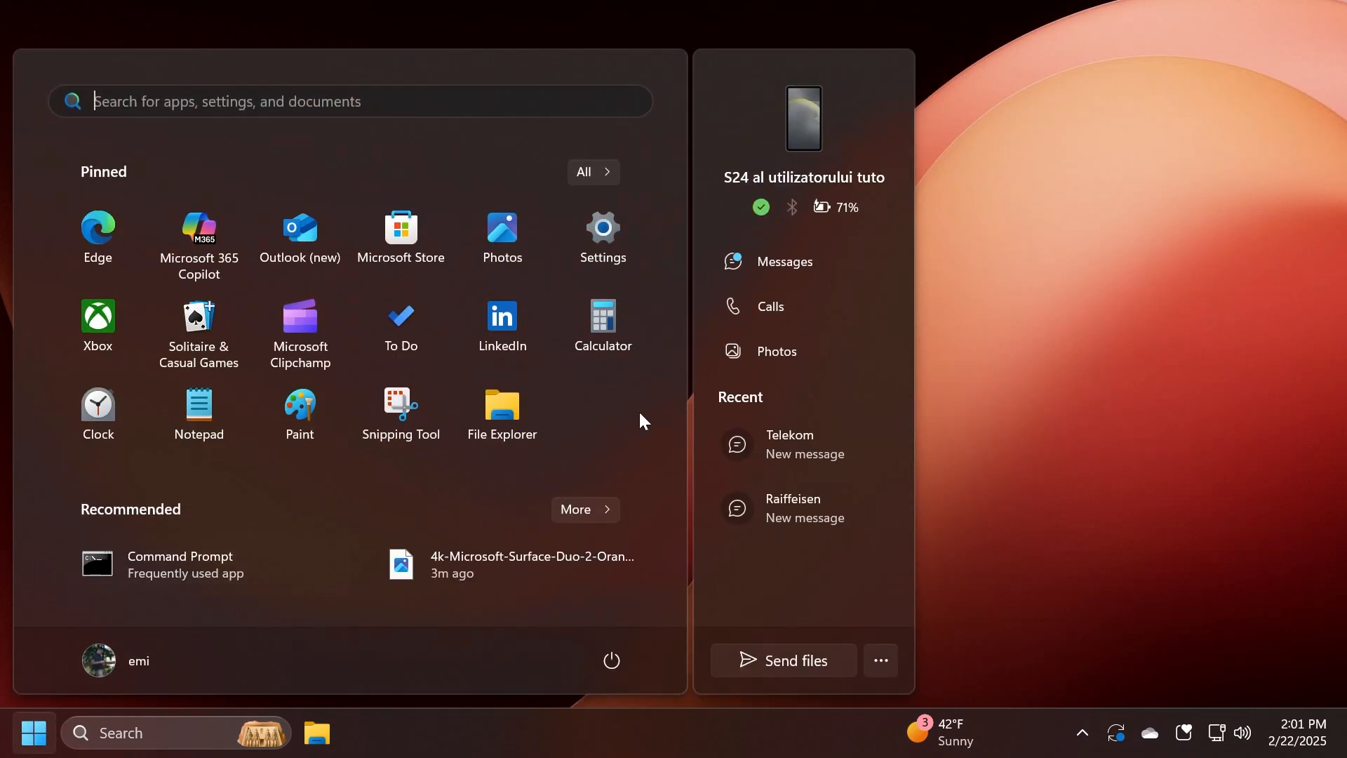
Show All apps in Start as a name grid, then group the apps by Category
{"action": "left_click", "coordinate": [592, 171]}
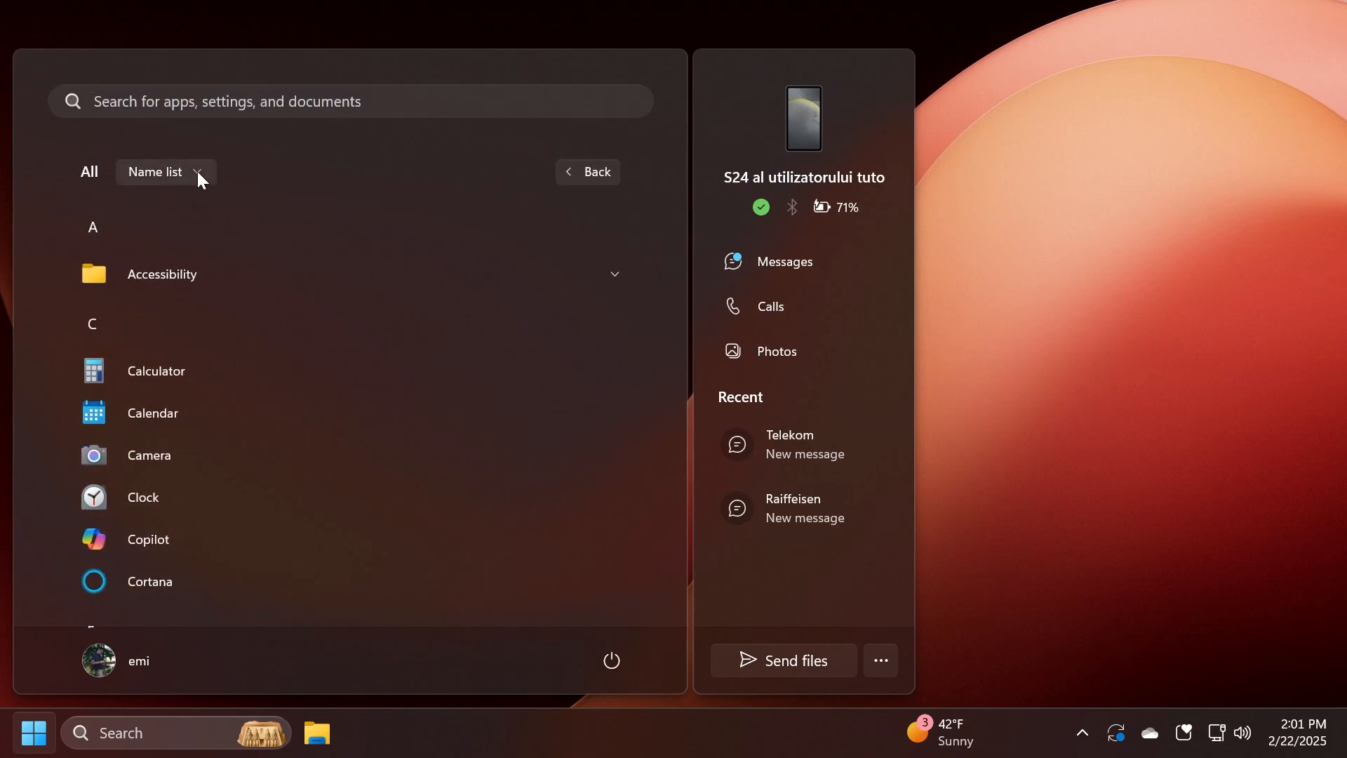
{"action": "left_click", "coordinate": [163, 171]}
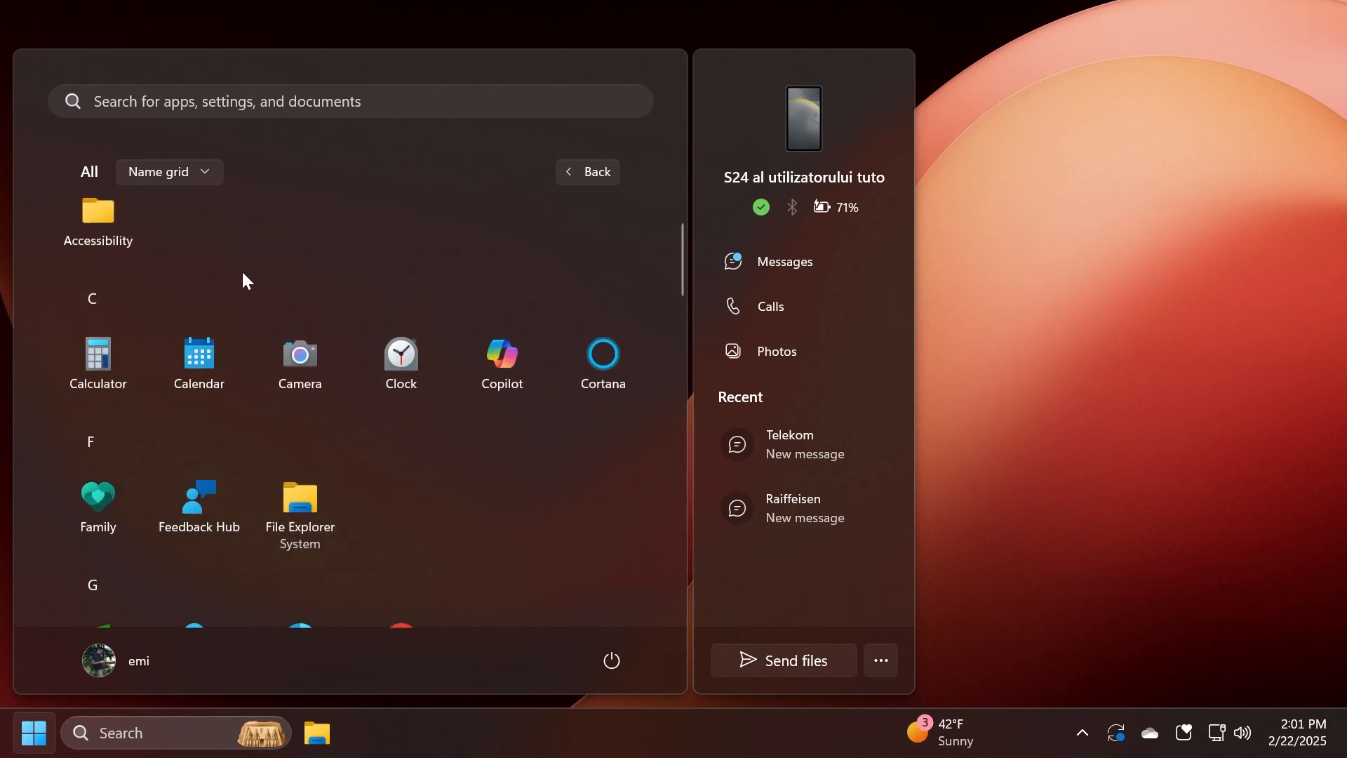
{"action": "left_click", "coordinate": [169, 171]}
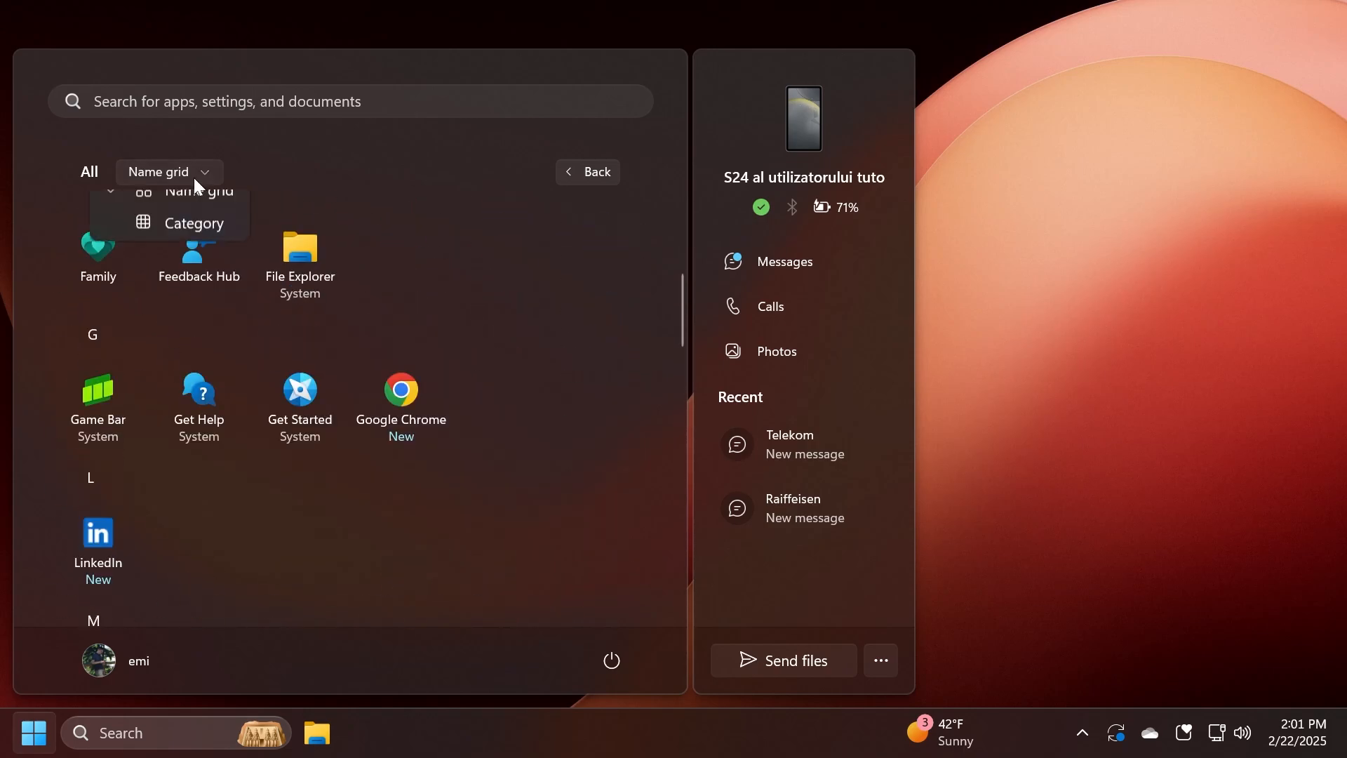
{"action": "left_click", "coordinate": [192, 223]}
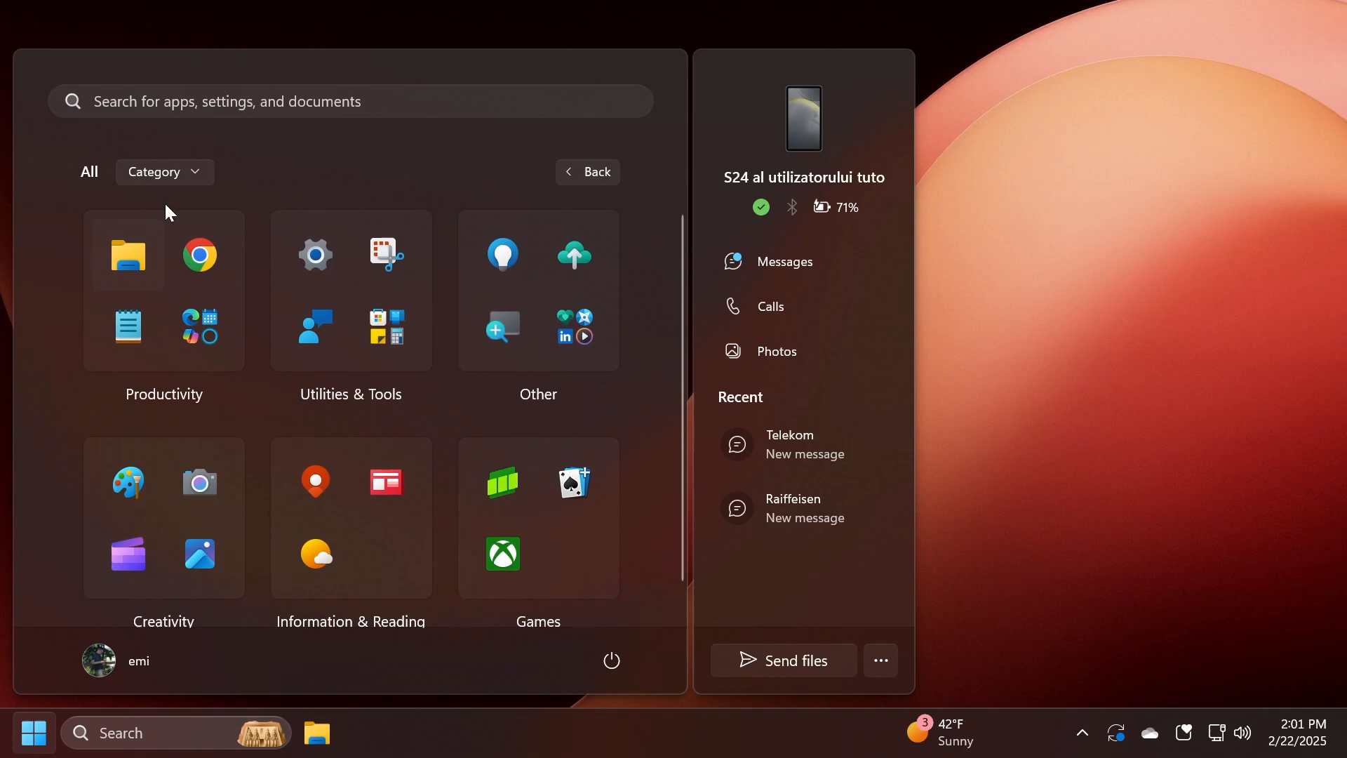
{"action": "mouse_move", "coordinate": [437, 358]}
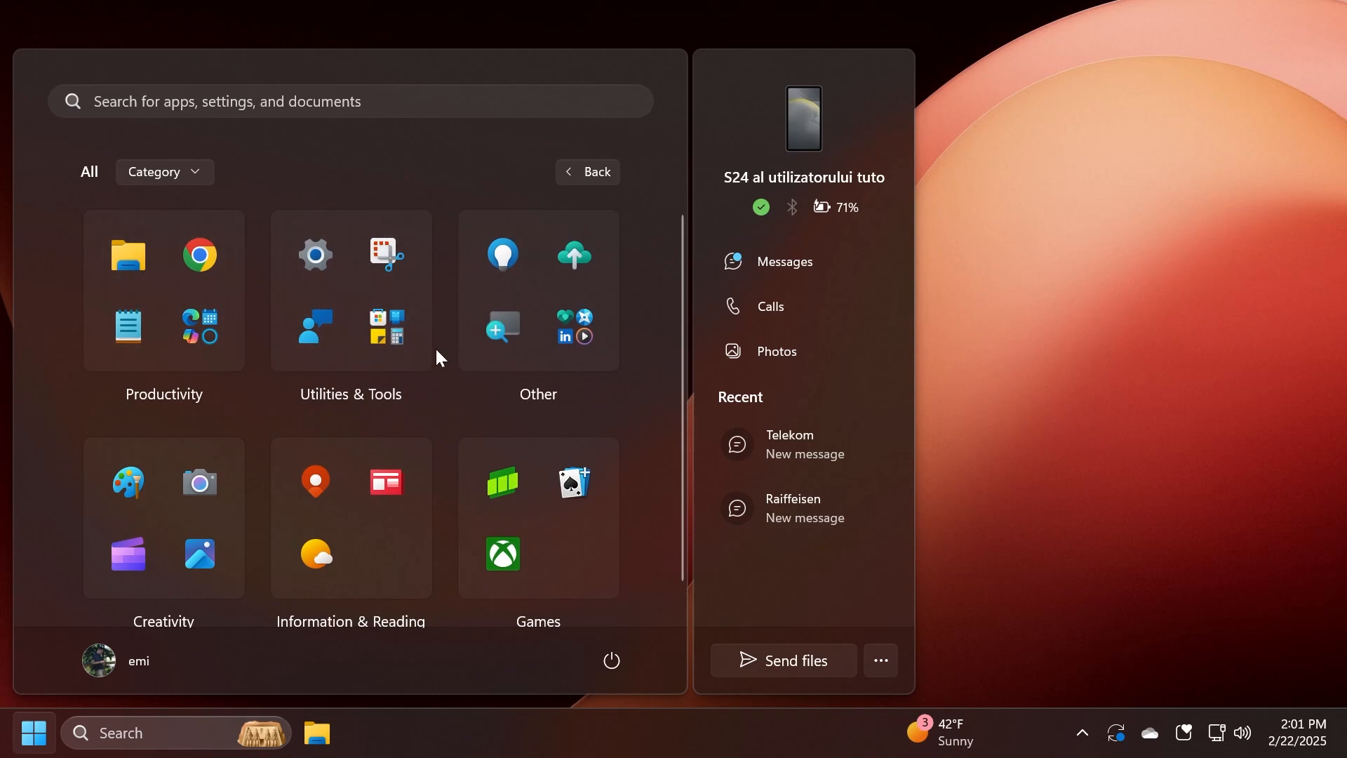
{"action": "mouse_move", "coordinate": [396, 413]}
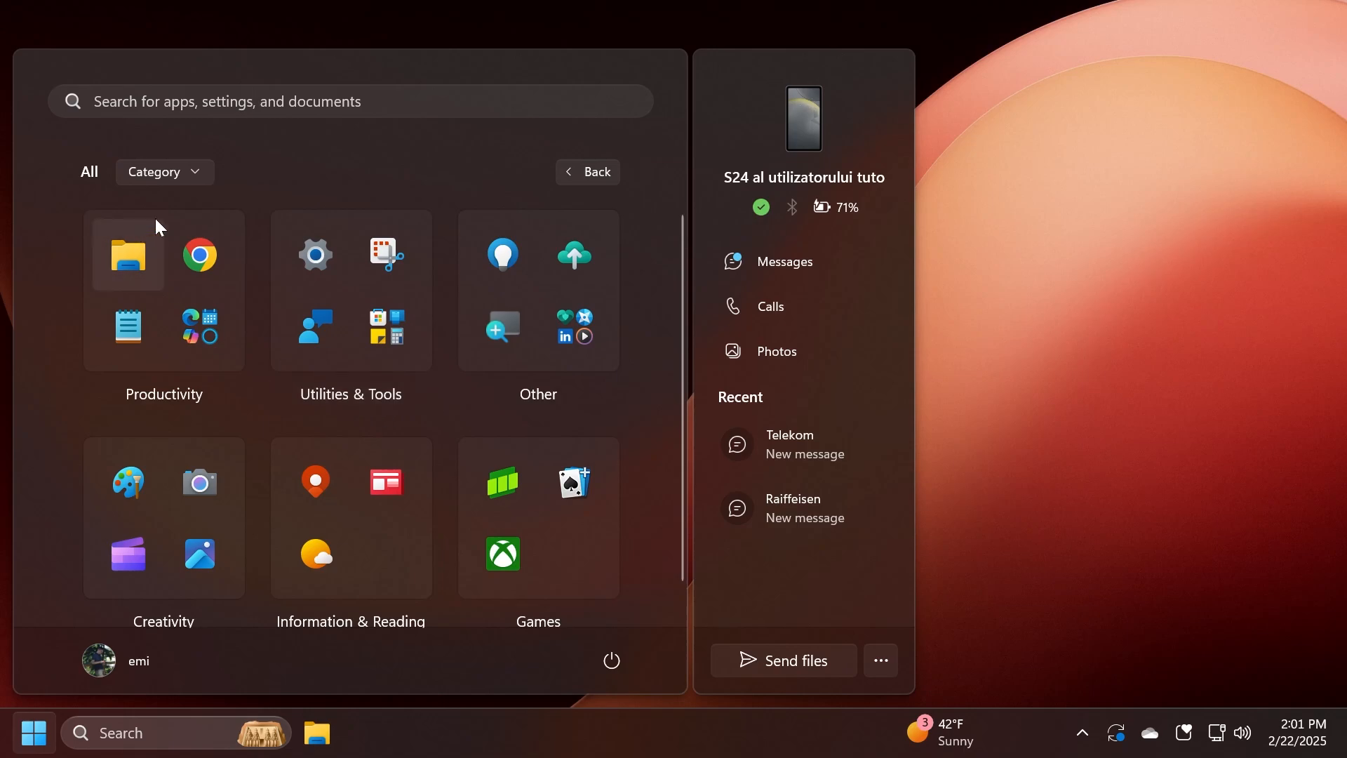
{"action": "mouse_move", "coordinate": [166, 225]}
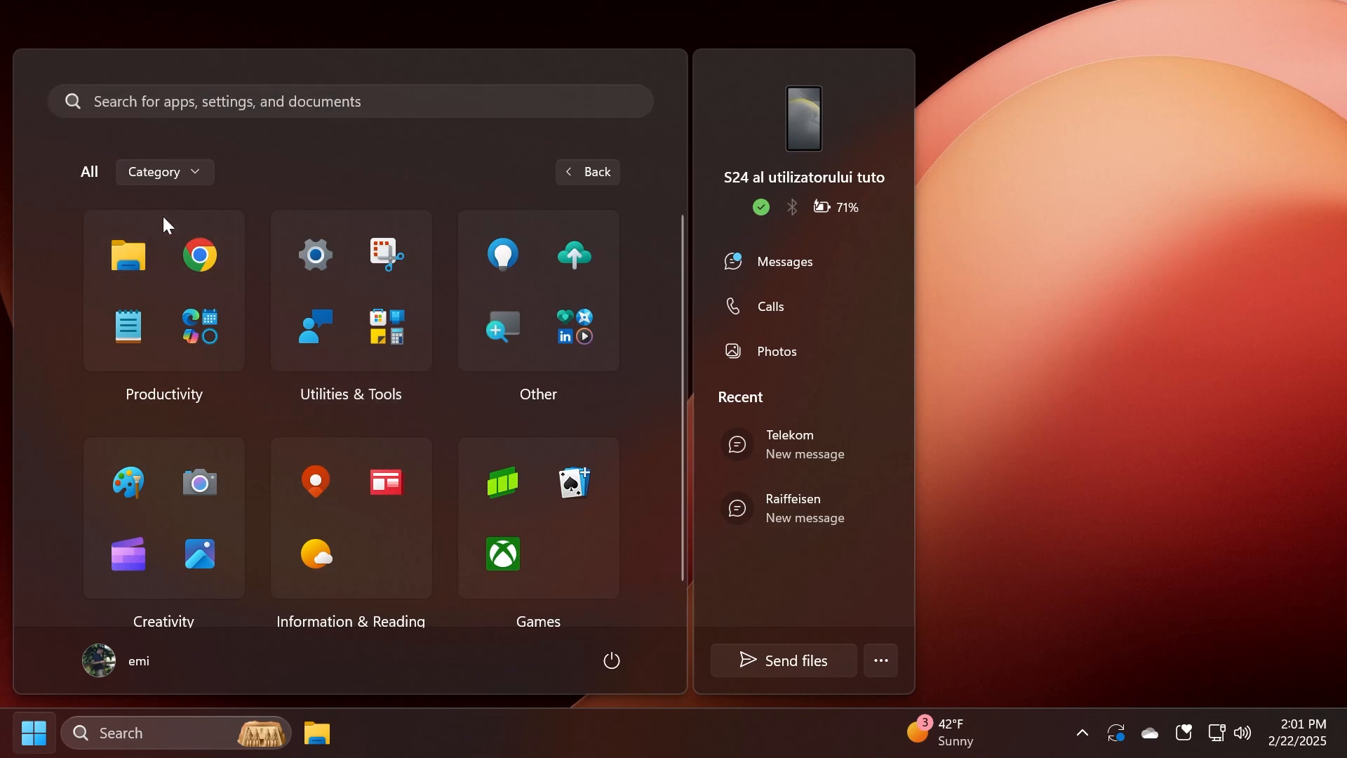
Browse the Productivity, Other and Utilities & Tools categories, then switch All apps to the alphabetical name grid
{"action": "left_click", "coordinate": [162, 289]}
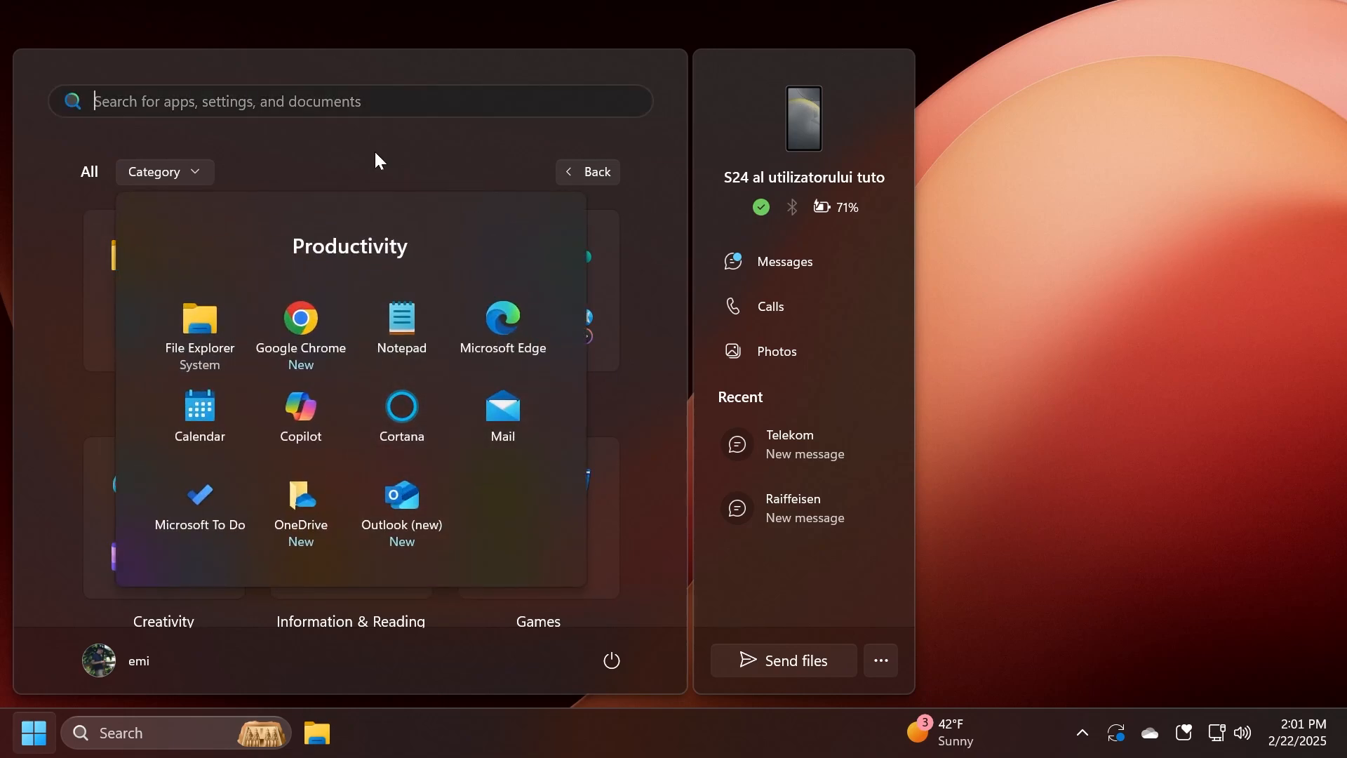
{"action": "left_click", "coordinate": [586, 171]}
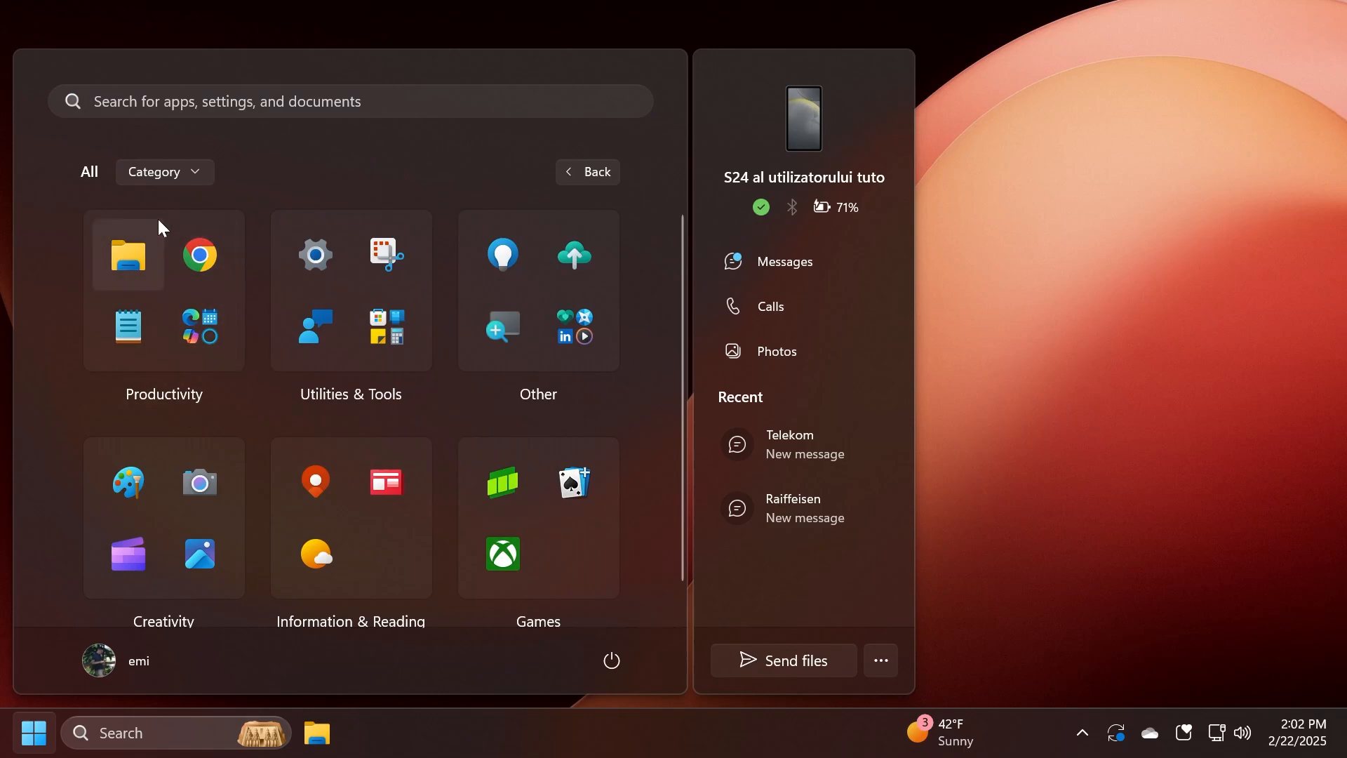
{"action": "mouse_move", "coordinate": [352, 266]}
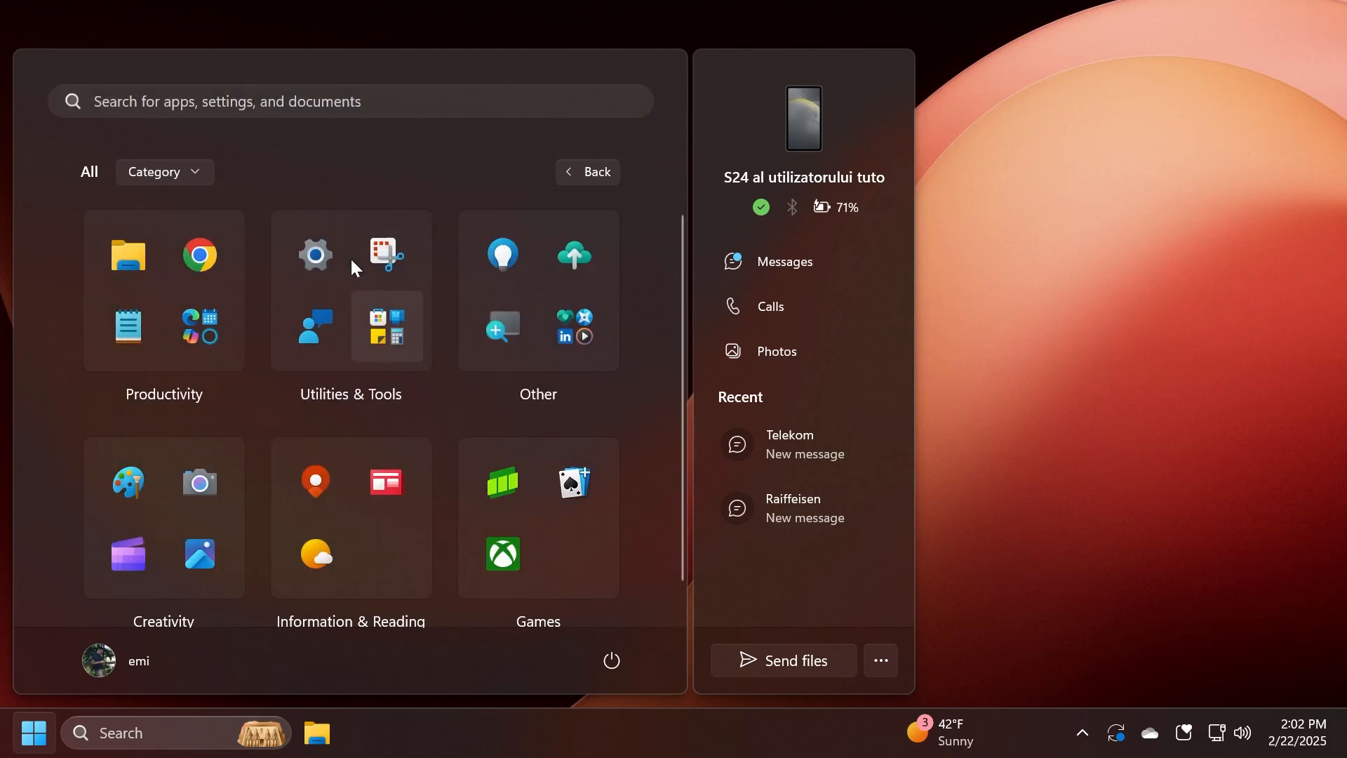
{"action": "mouse_move", "coordinate": [491, 432]}
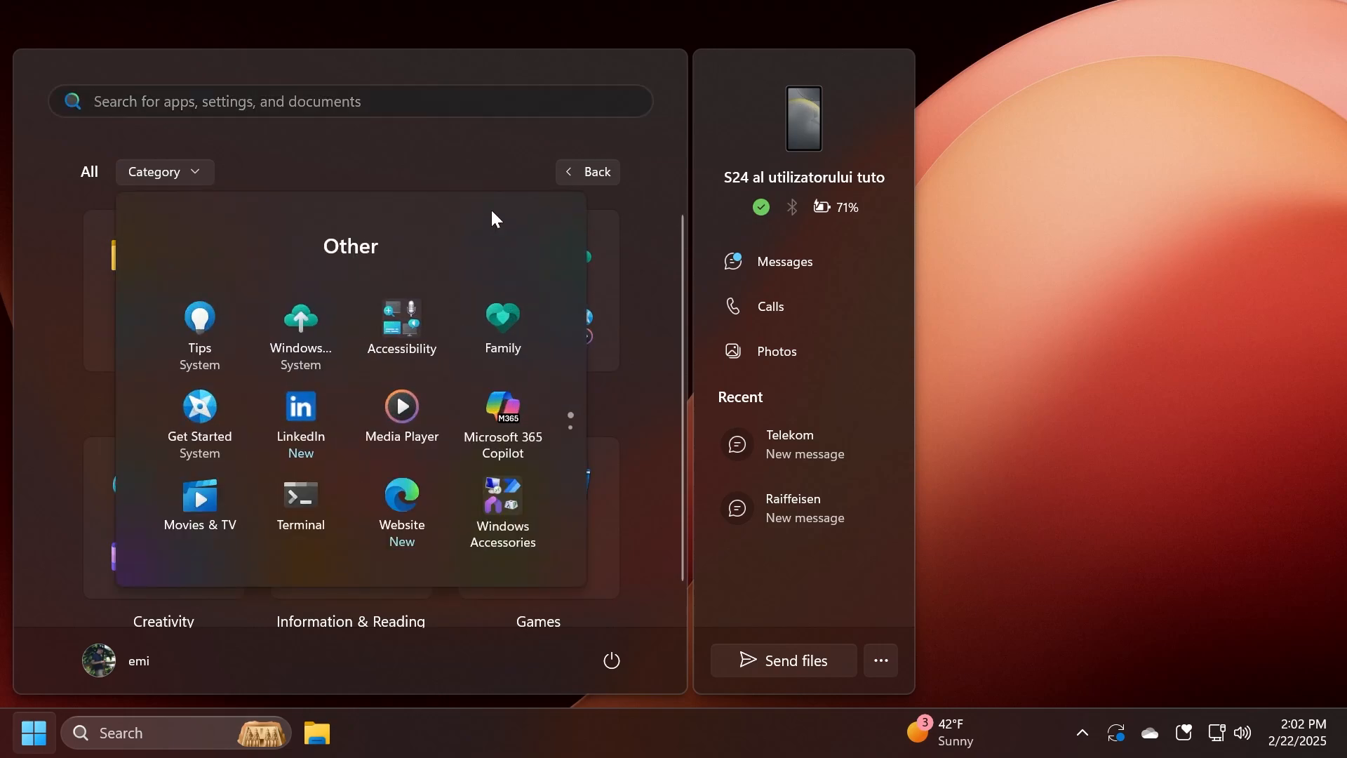
{"action": "mouse_move", "coordinate": [339, 276]}
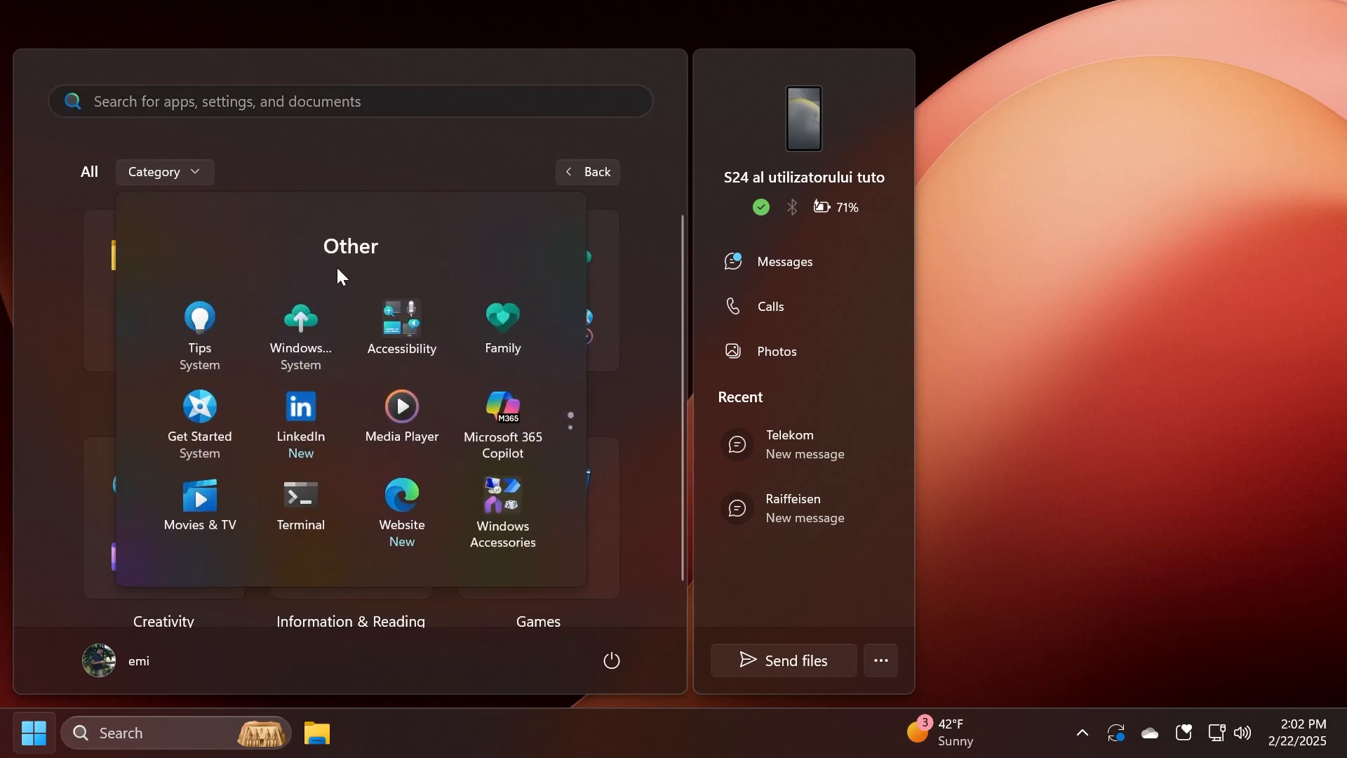
{"action": "left_click", "coordinate": [587, 172]}
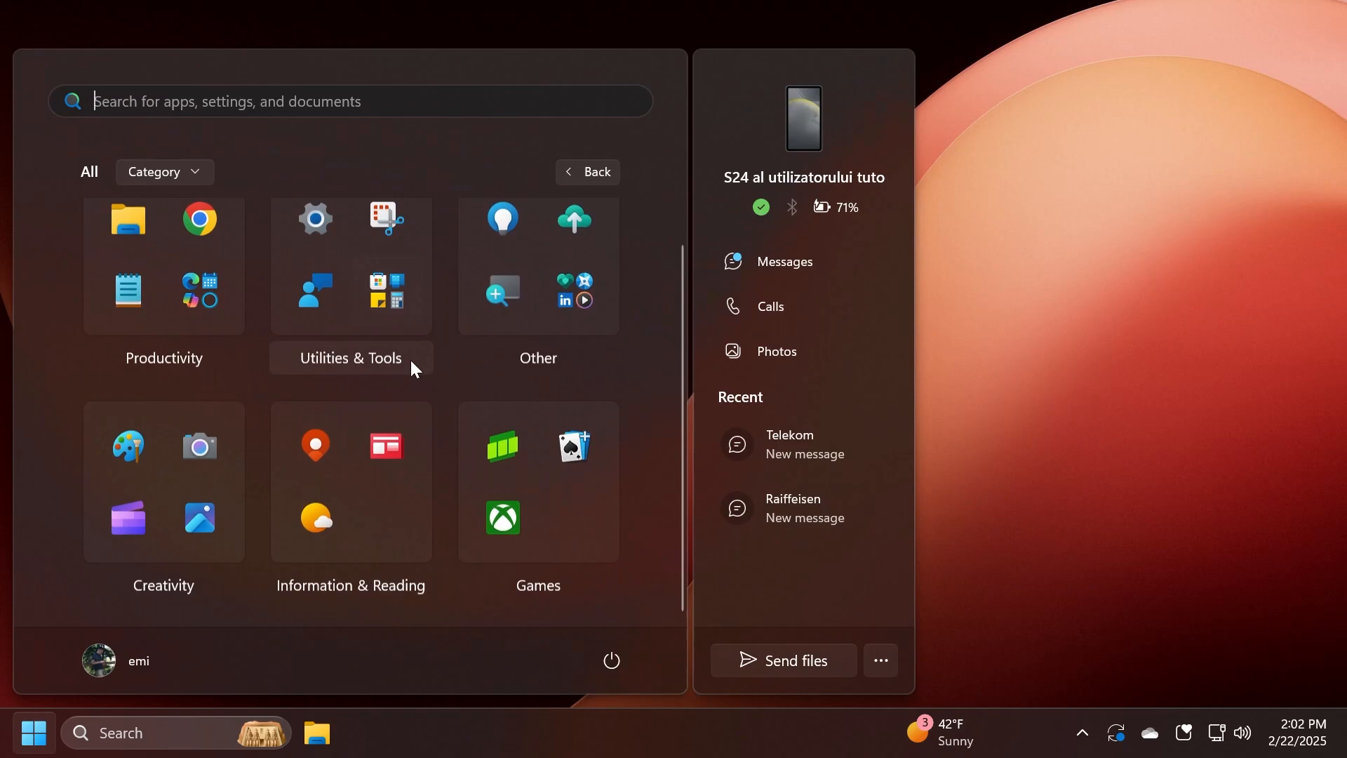
{"action": "left_click", "coordinate": [349, 358]}
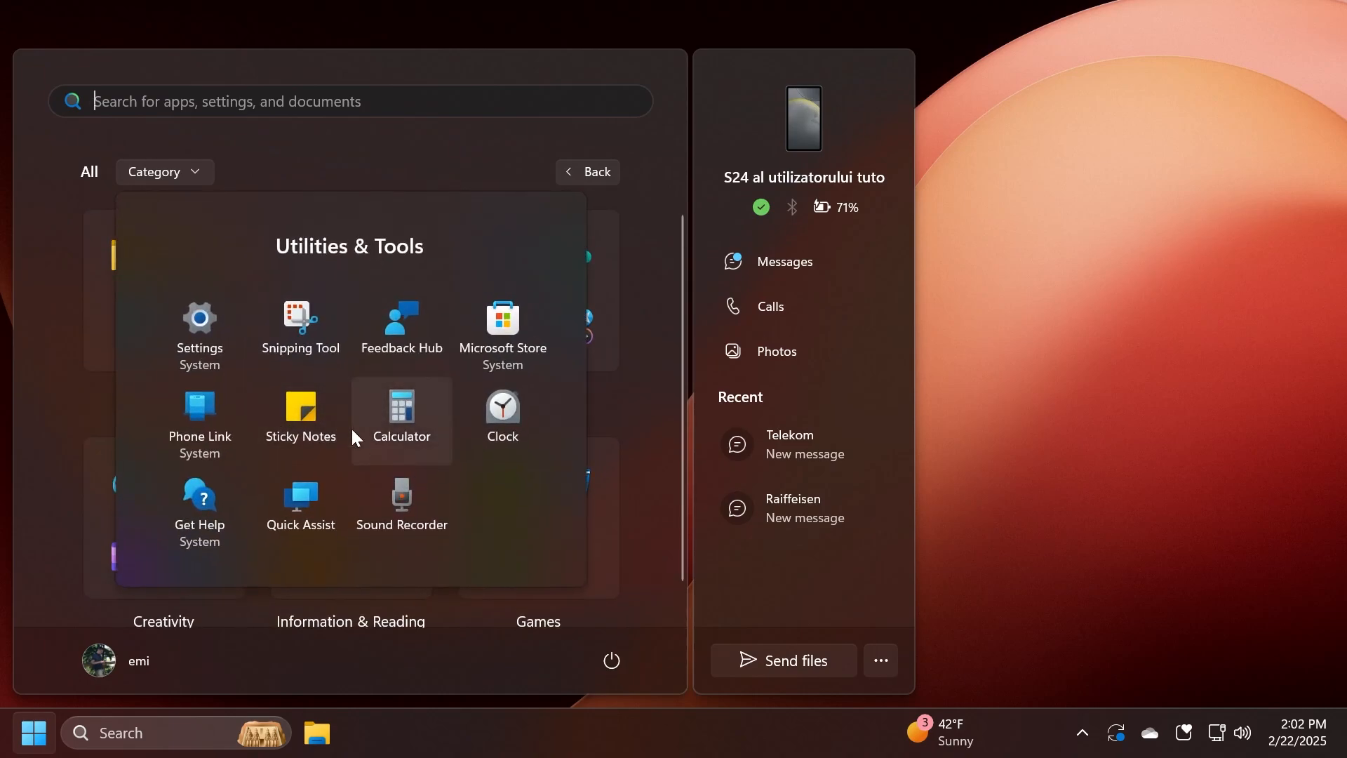
{"action": "left_click", "coordinate": [165, 172]}
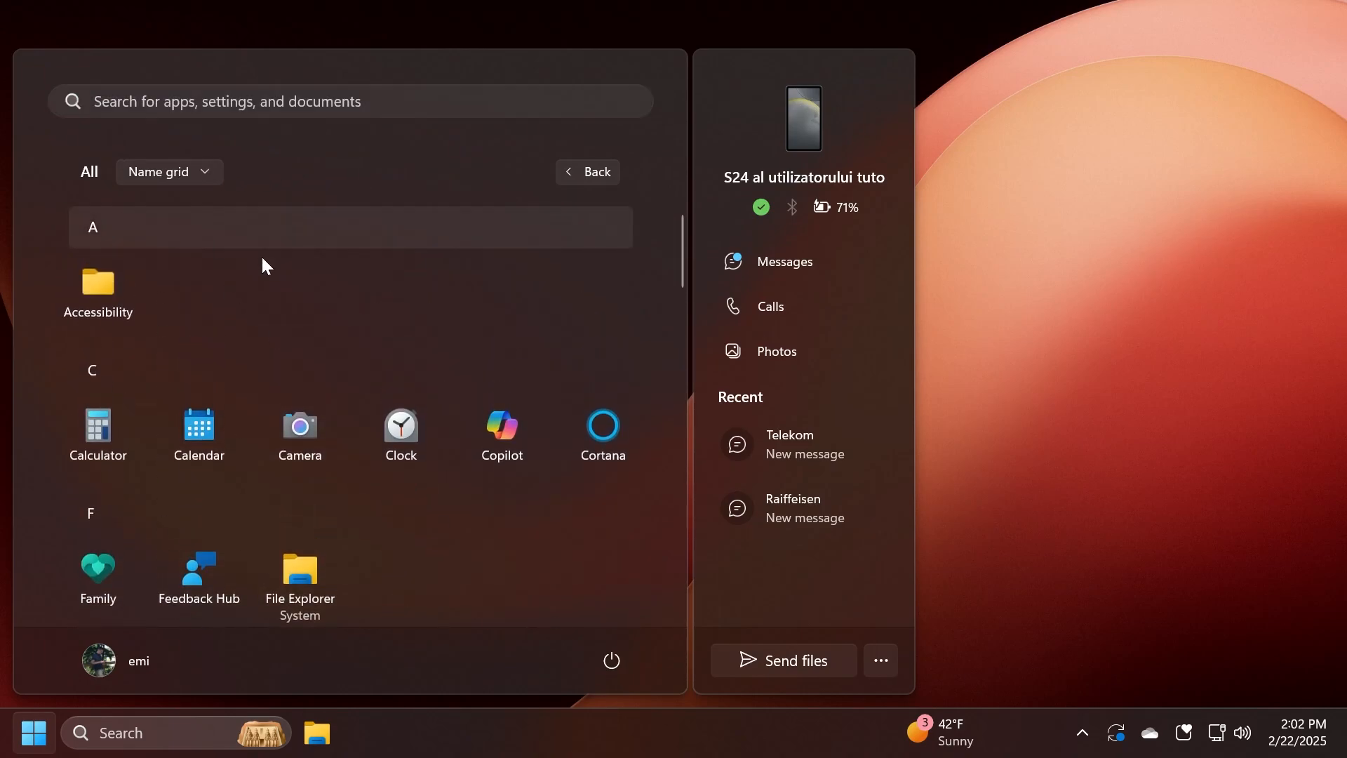
Scroll the name grid, return All apps to Category view, peek at Utilities & Tools and close Start
{"action": "scroll", "scroll_direction": "down", "scroll_amount": 3}
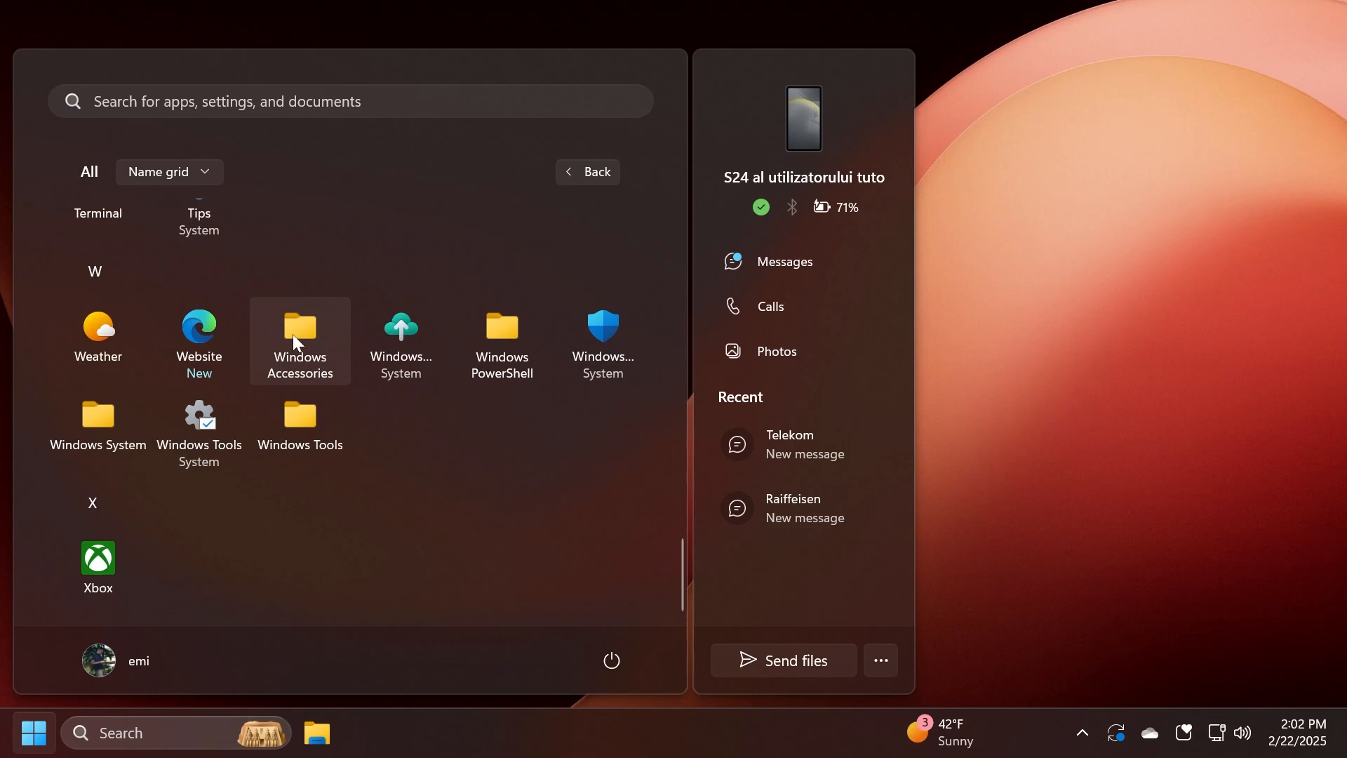
{"action": "scroll", "scroll_direction": "up", "scroll_amount": 3}
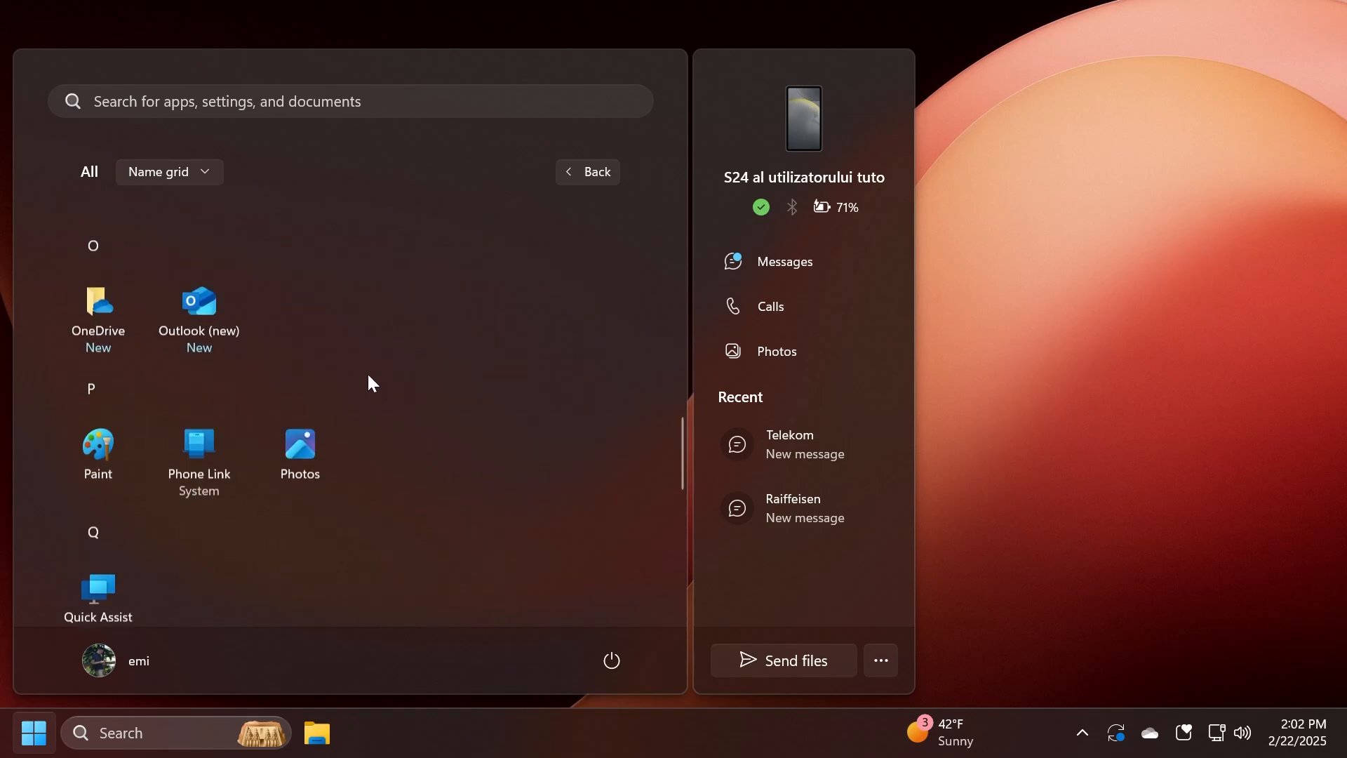
{"action": "scroll", "scroll_direction": "up", "scroll_amount": 3}
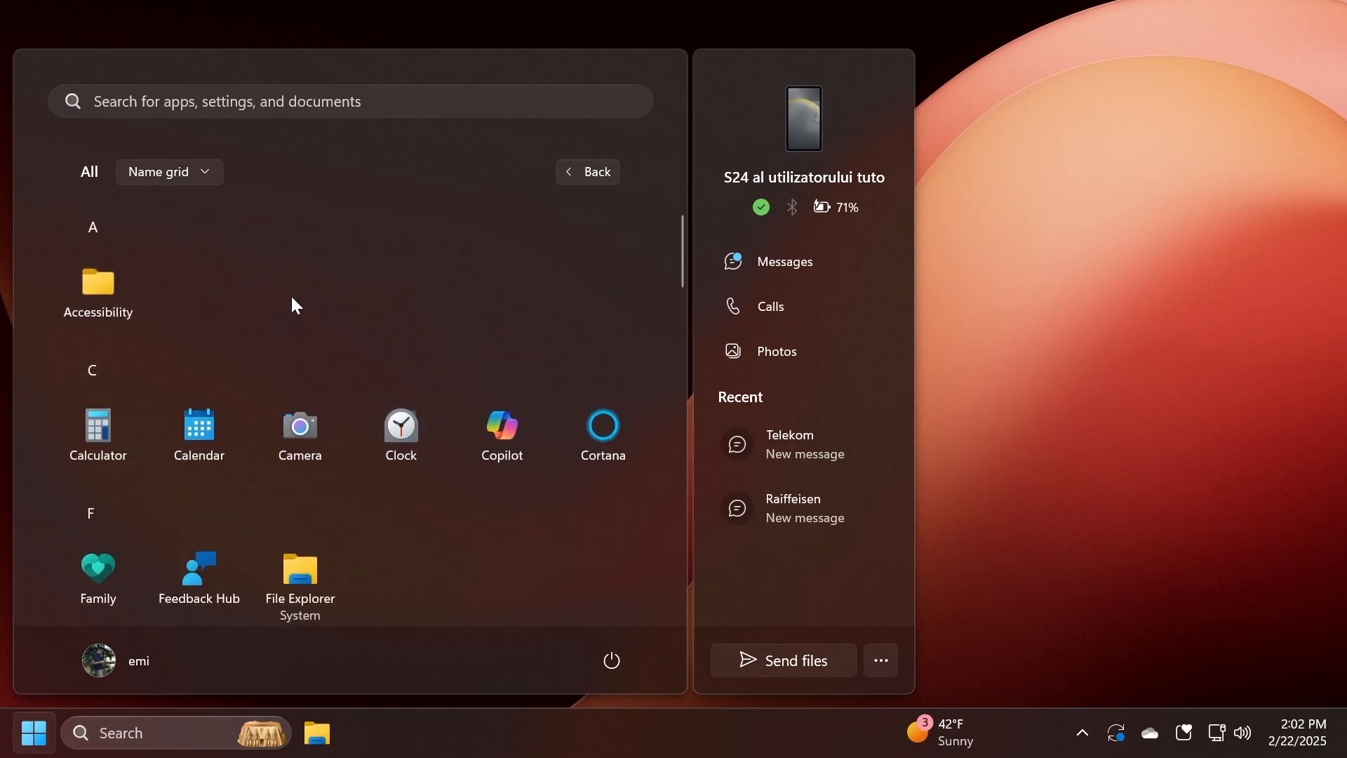
{"action": "left_click", "coordinate": [168, 171]}
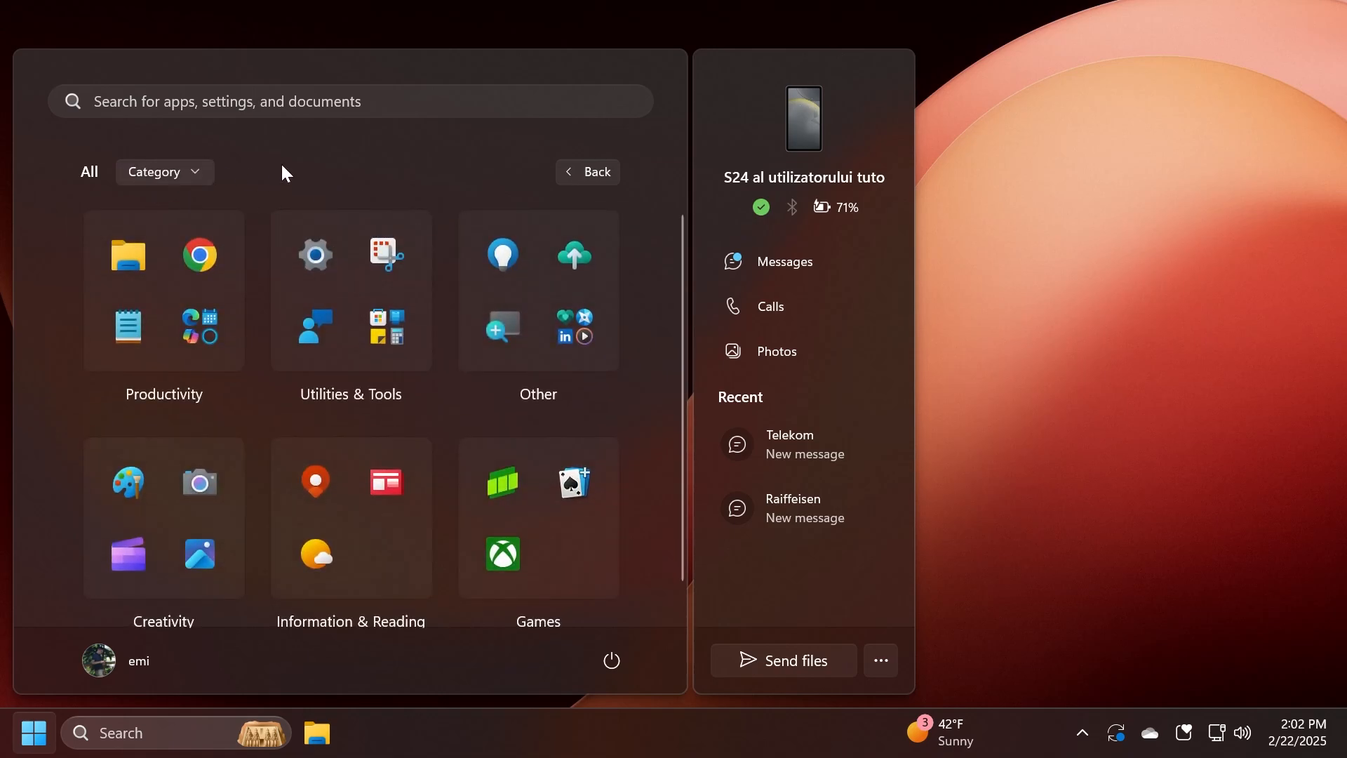
{"action": "left_click", "coordinate": [349, 309]}
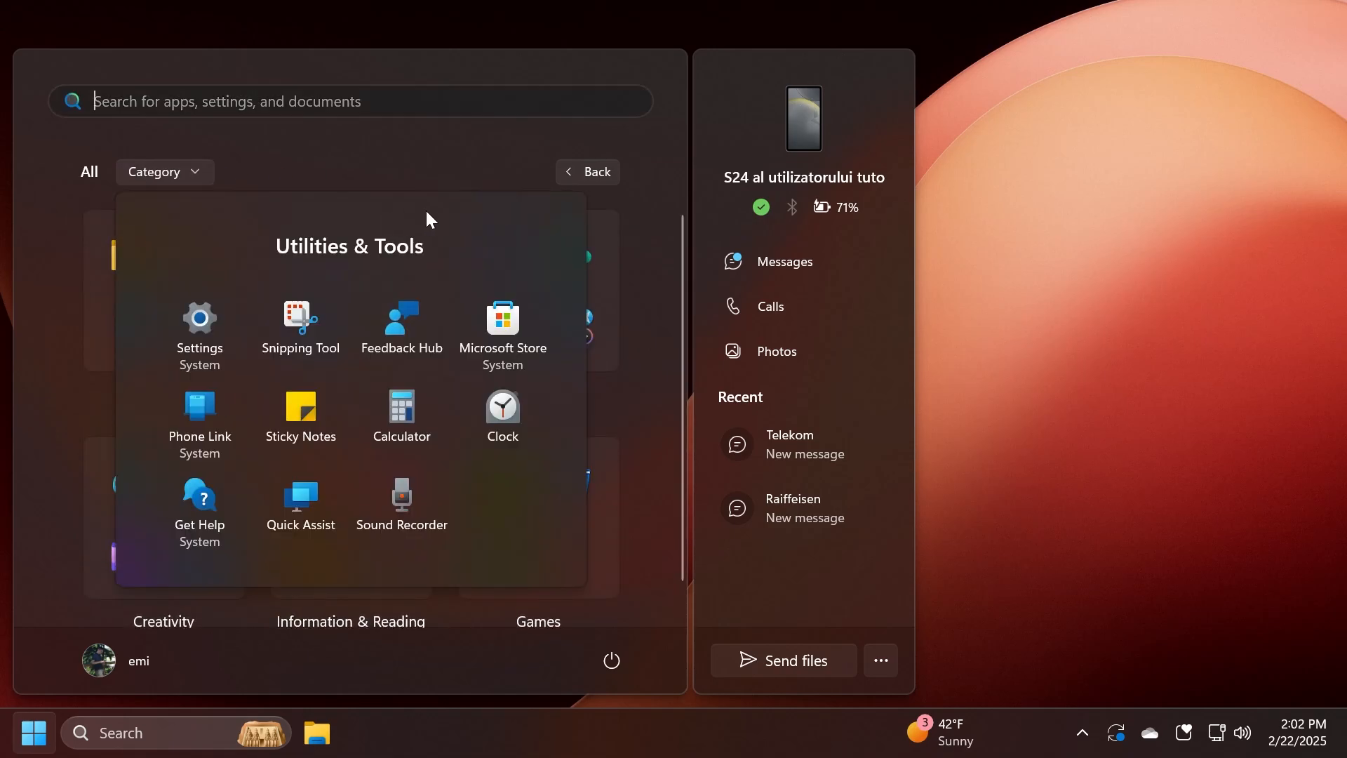
{"action": "left_click", "coordinate": [586, 171]}
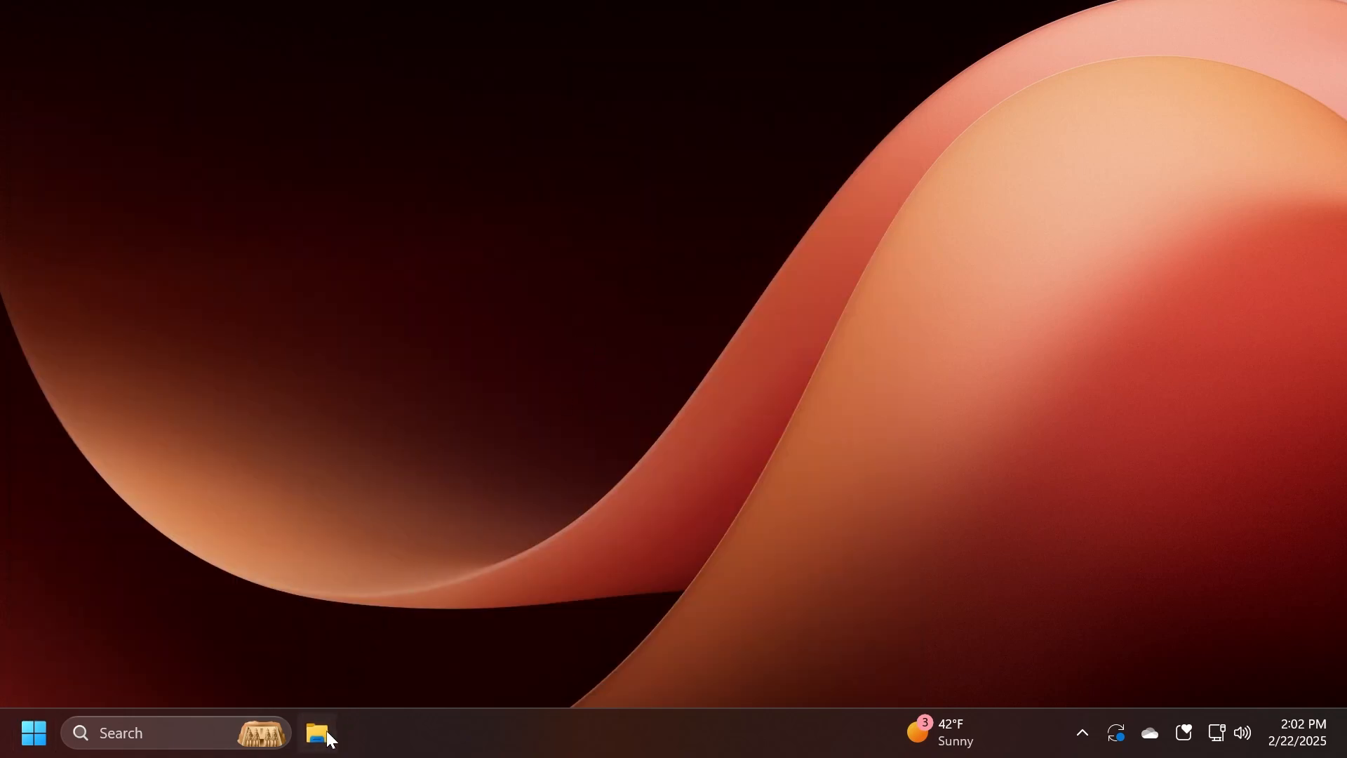
{"action": "left_click", "coordinate": [318, 732]}
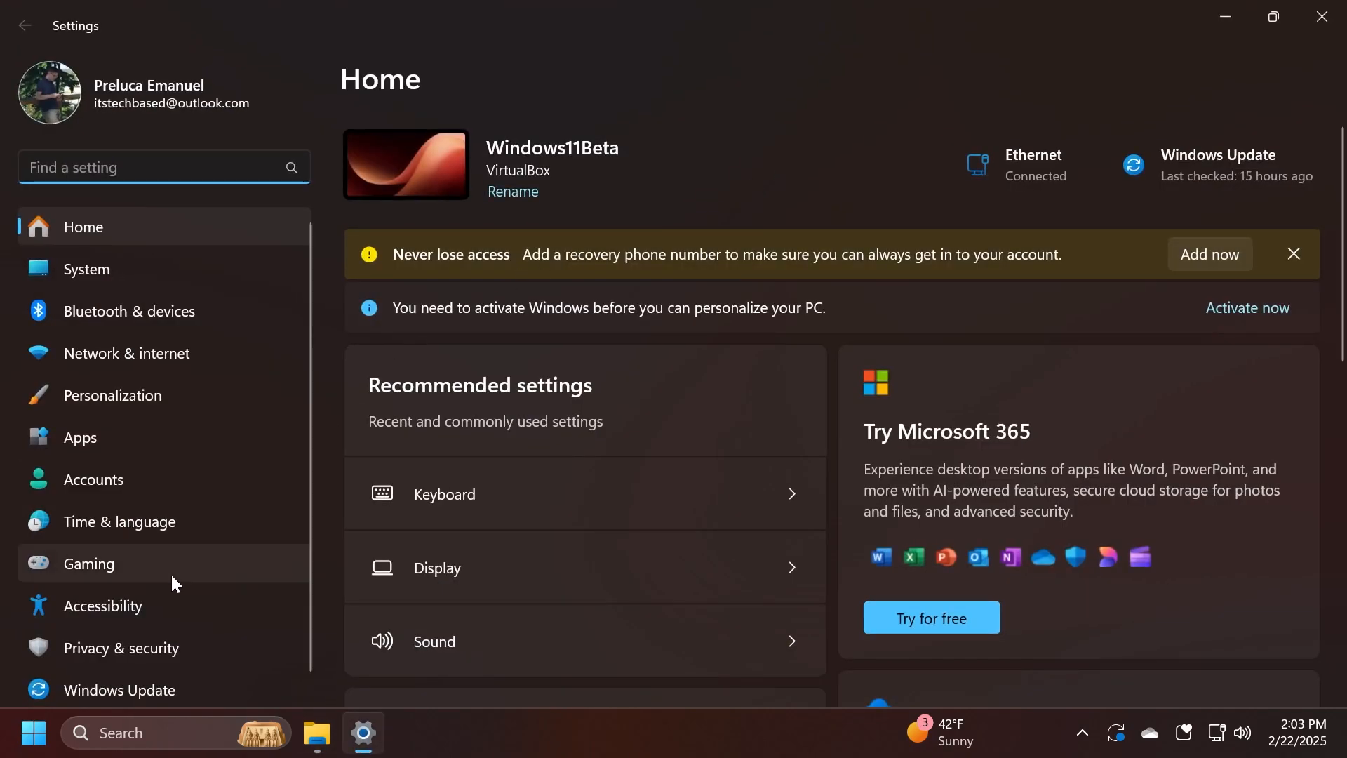
{"action": "left_click", "coordinate": [102, 605]}
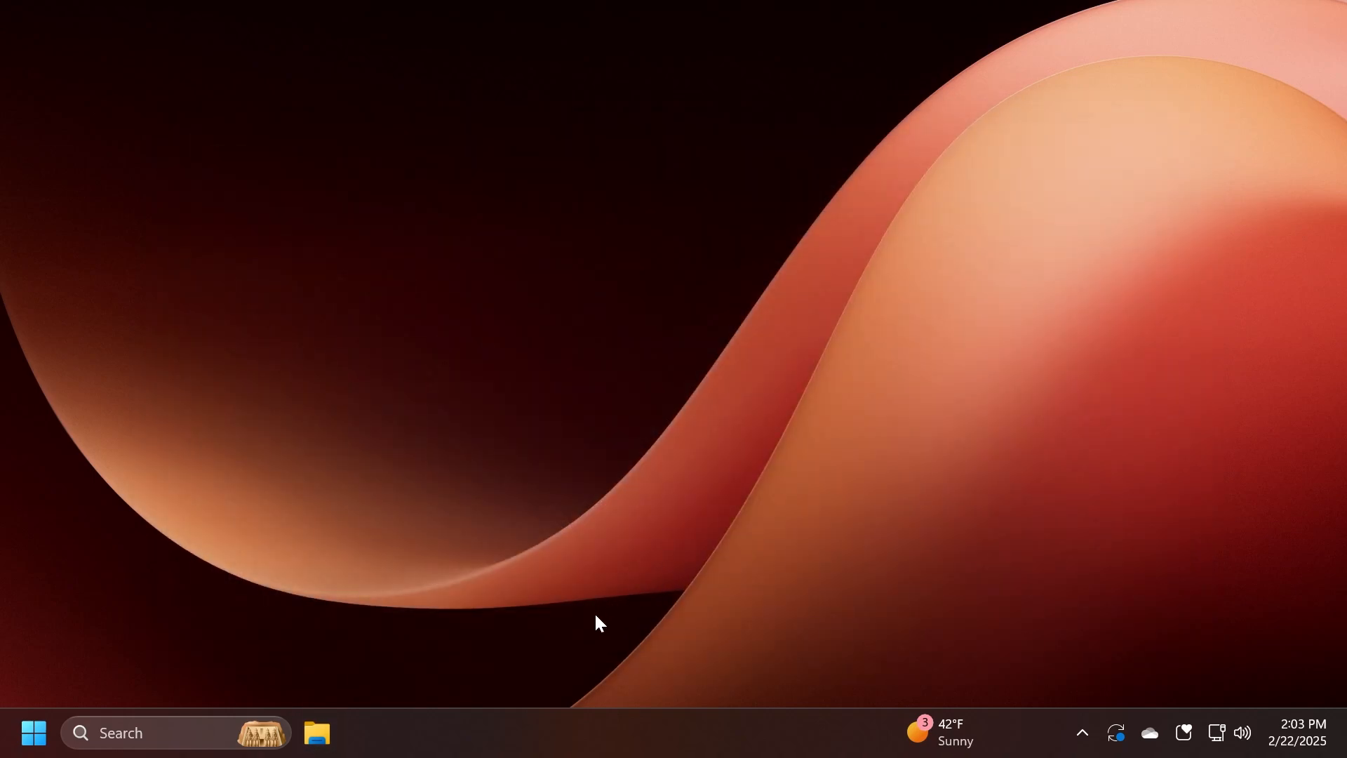
{"action": "mouse_move", "coordinate": [317, 732]}
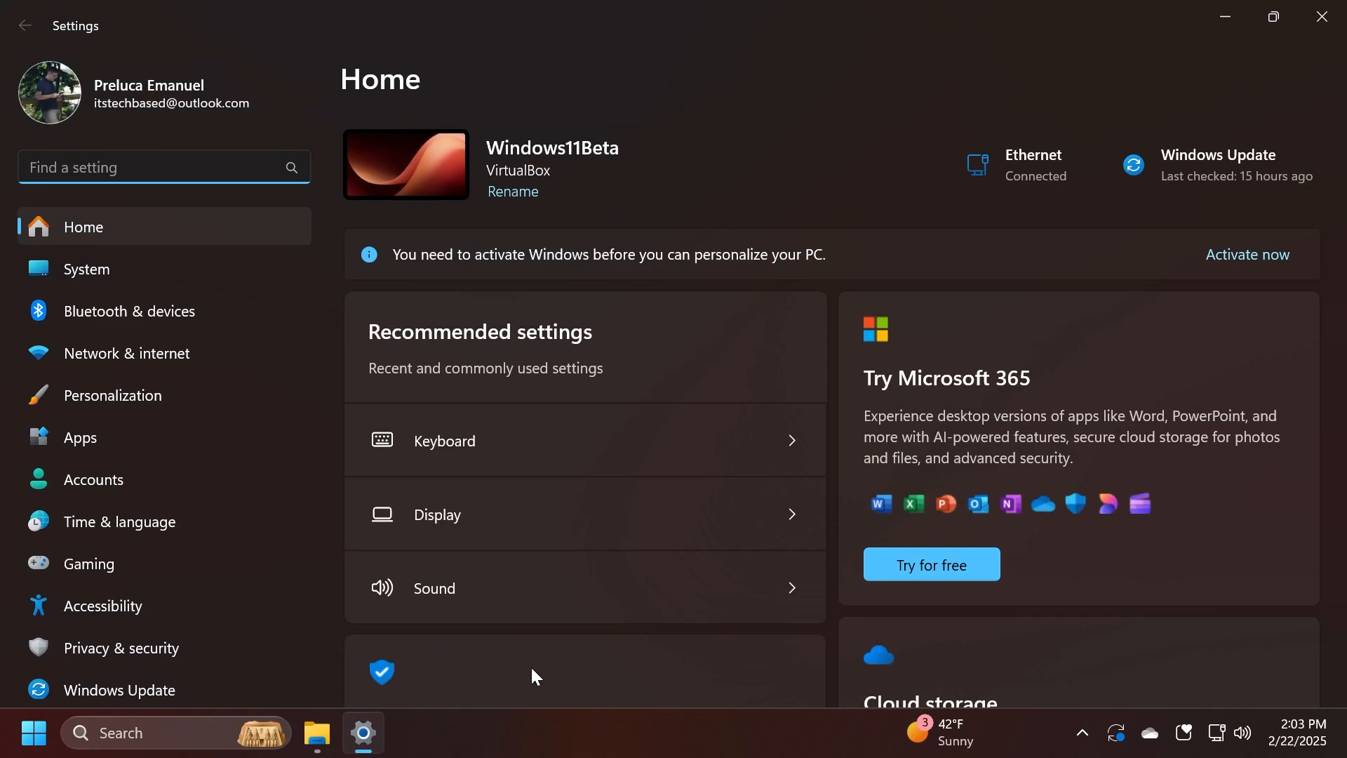
{"action": "left_click", "coordinate": [92, 480]}
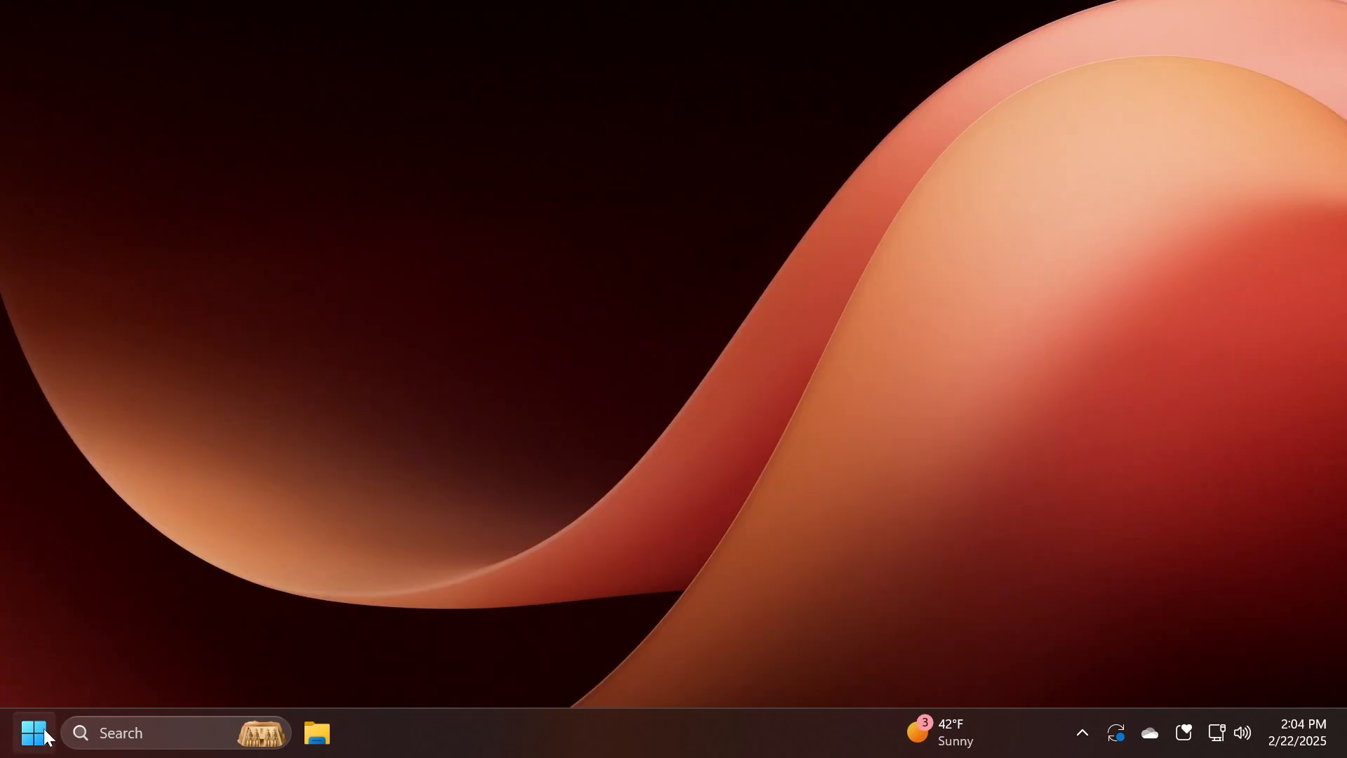
Reopen the Start menu with All apps still grouped by category
{"action": "left_click", "coordinate": [32, 732]}
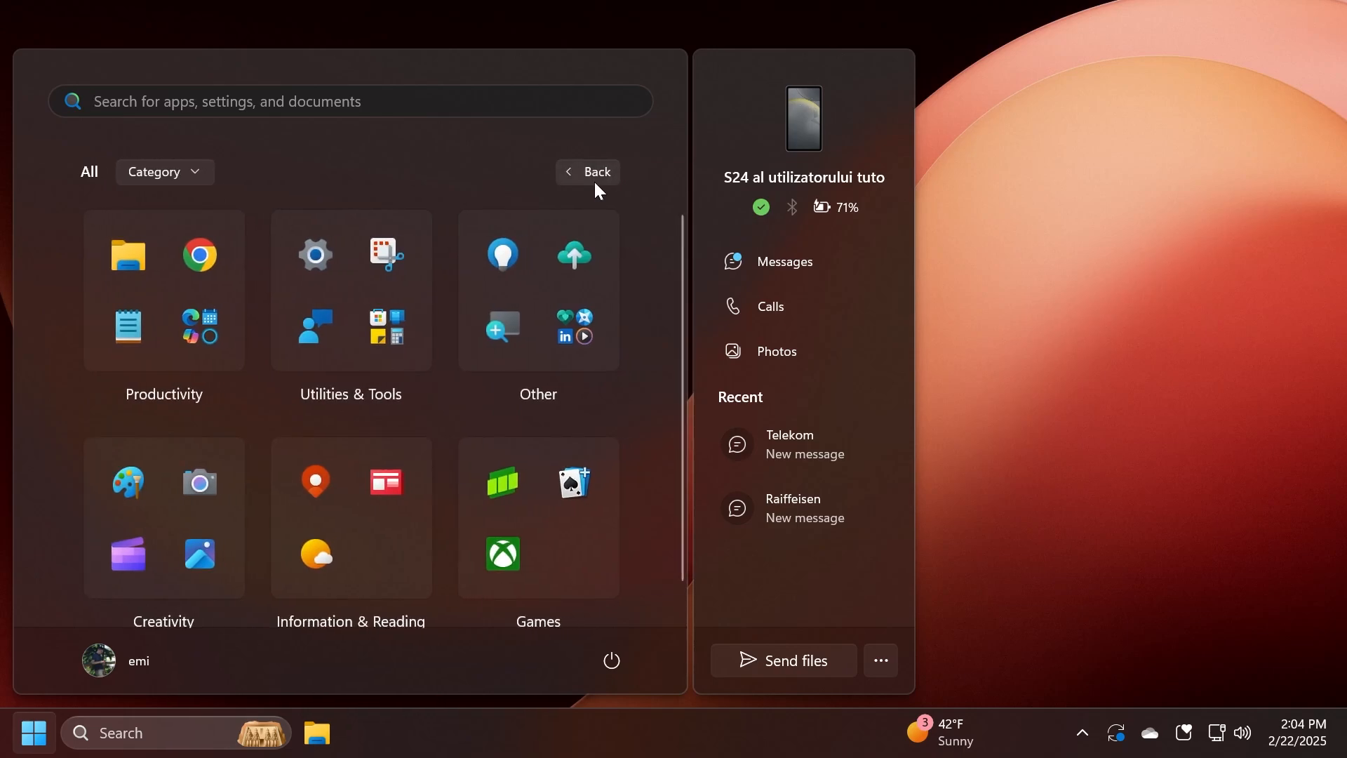
{"action": "left_click", "coordinate": [162, 171]}
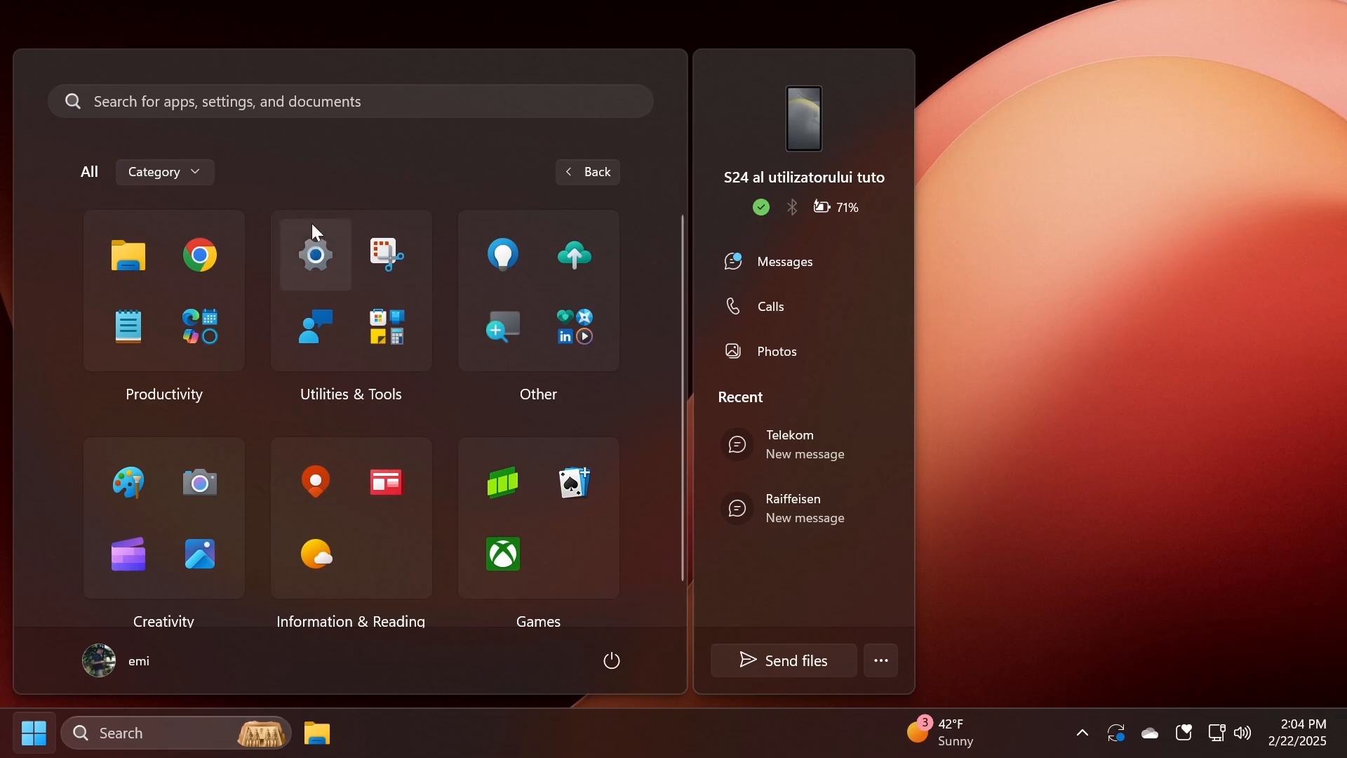
{"action": "mouse_move", "coordinate": [318, 194]}
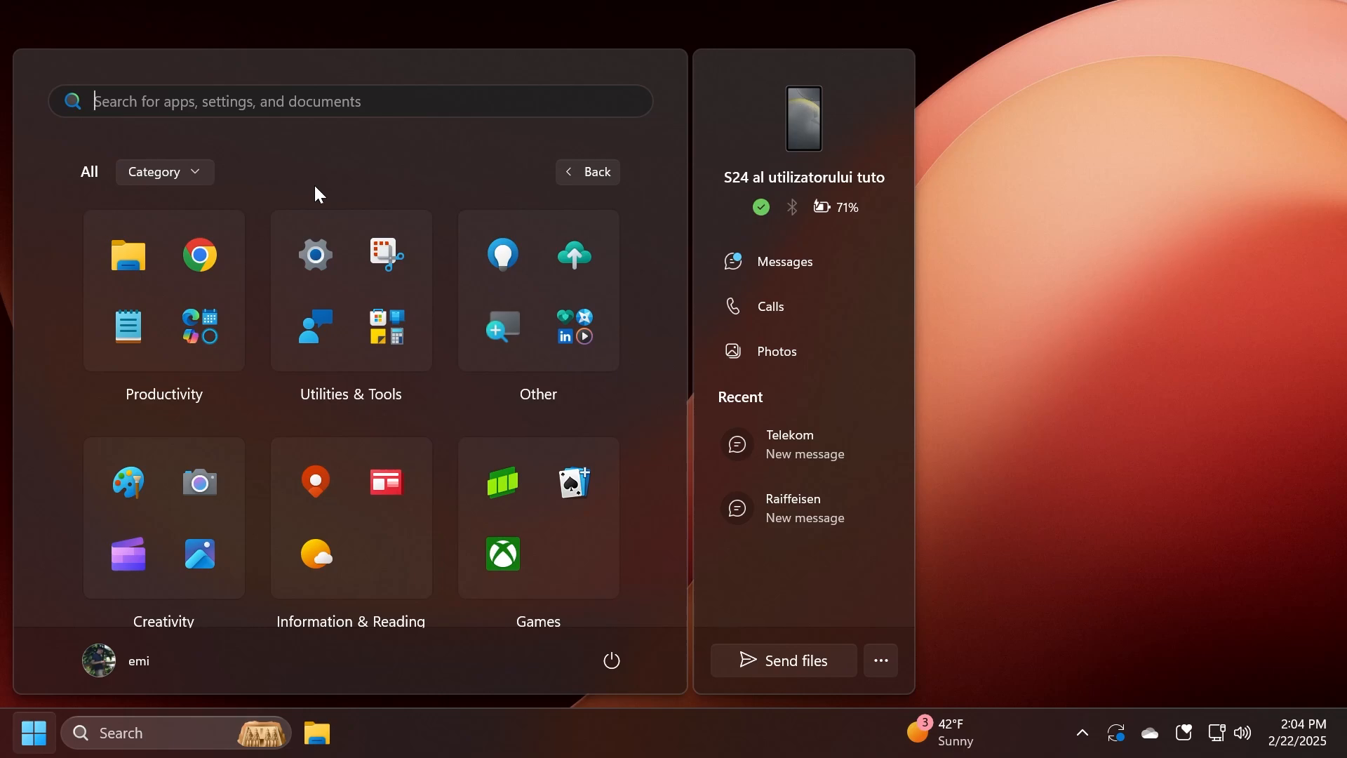
{"action": "mouse_move", "coordinate": [351, 189]}
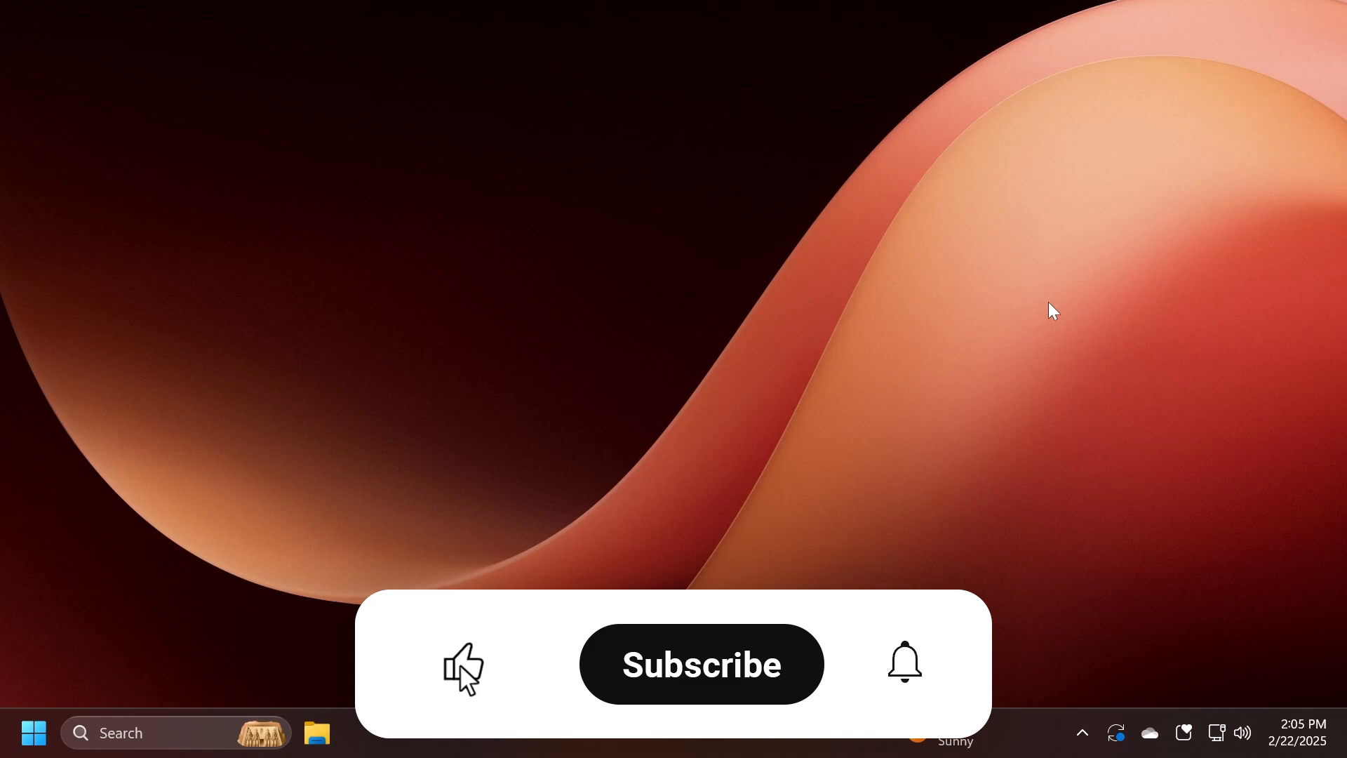
{"action": "left_click", "coordinate": [701, 663]}
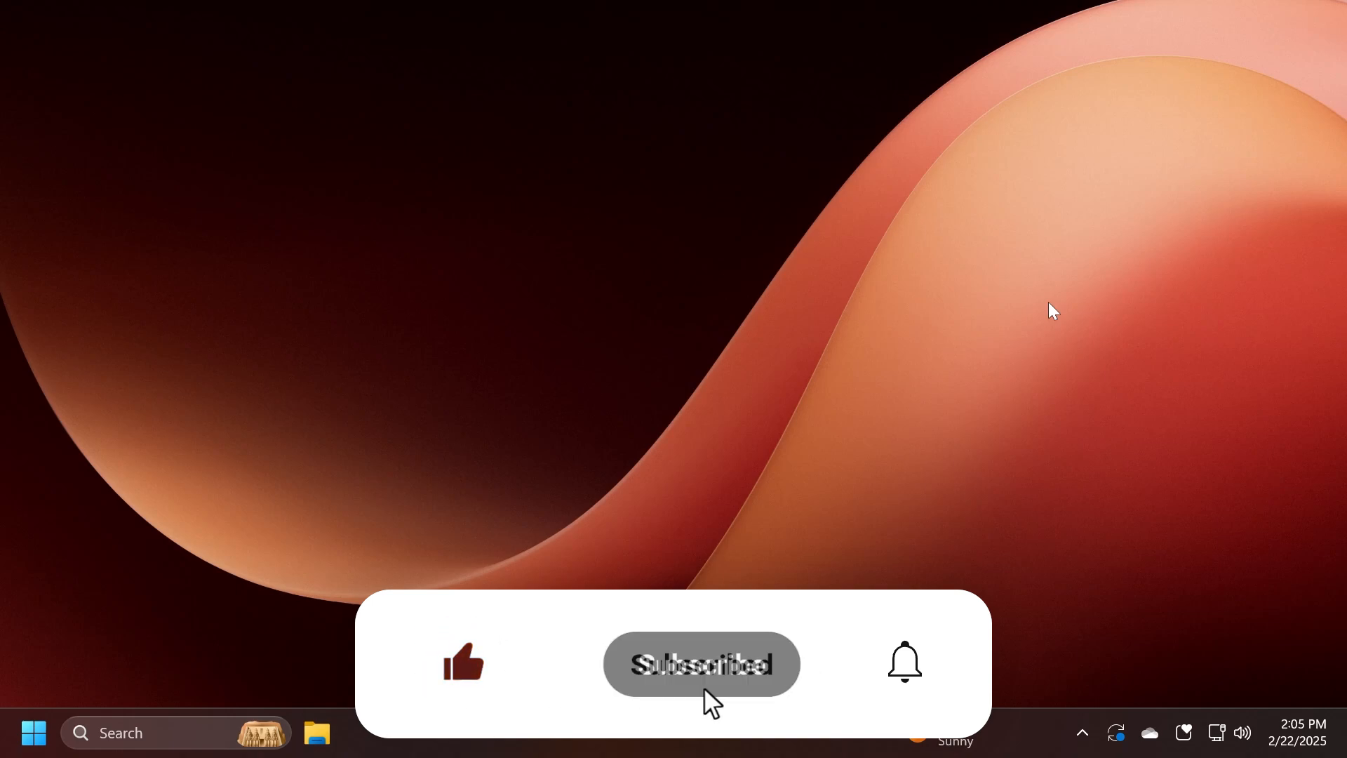